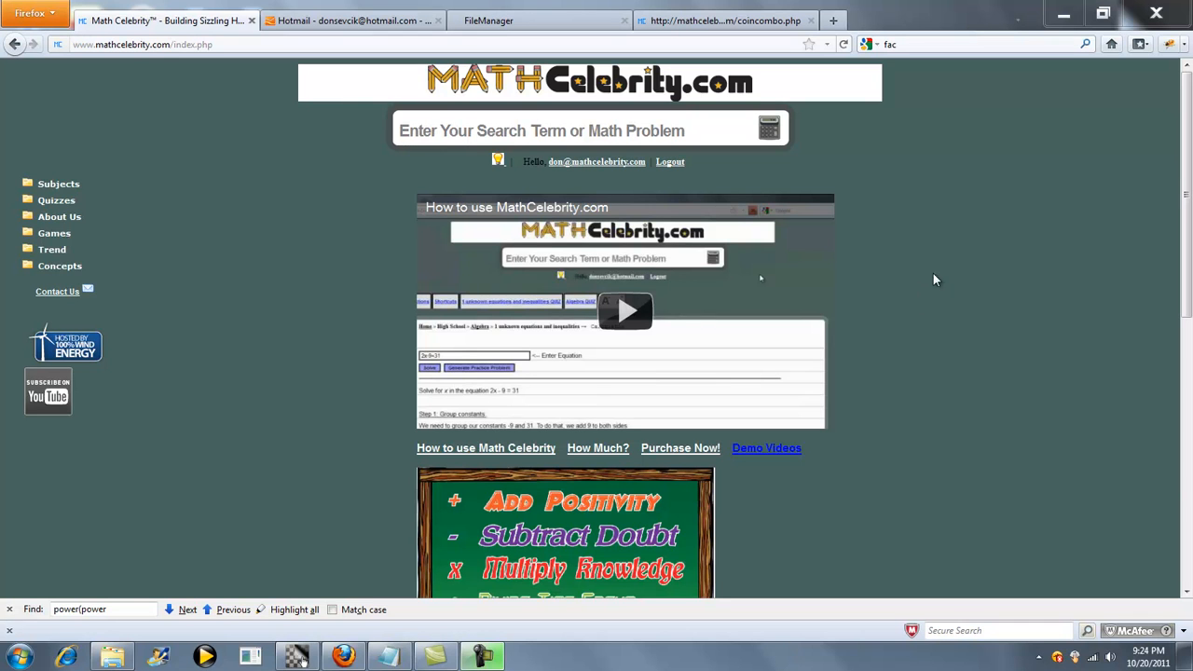
pyautogui.moveTo(926, 275)
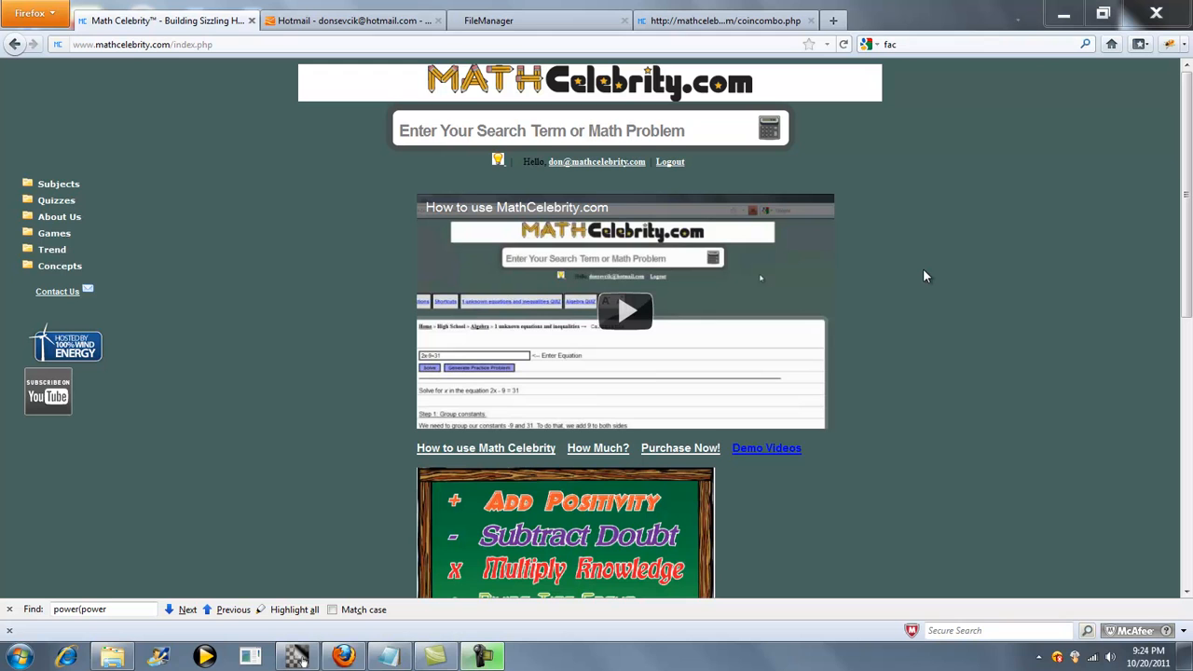
pyautogui.moveTo(954, 231)
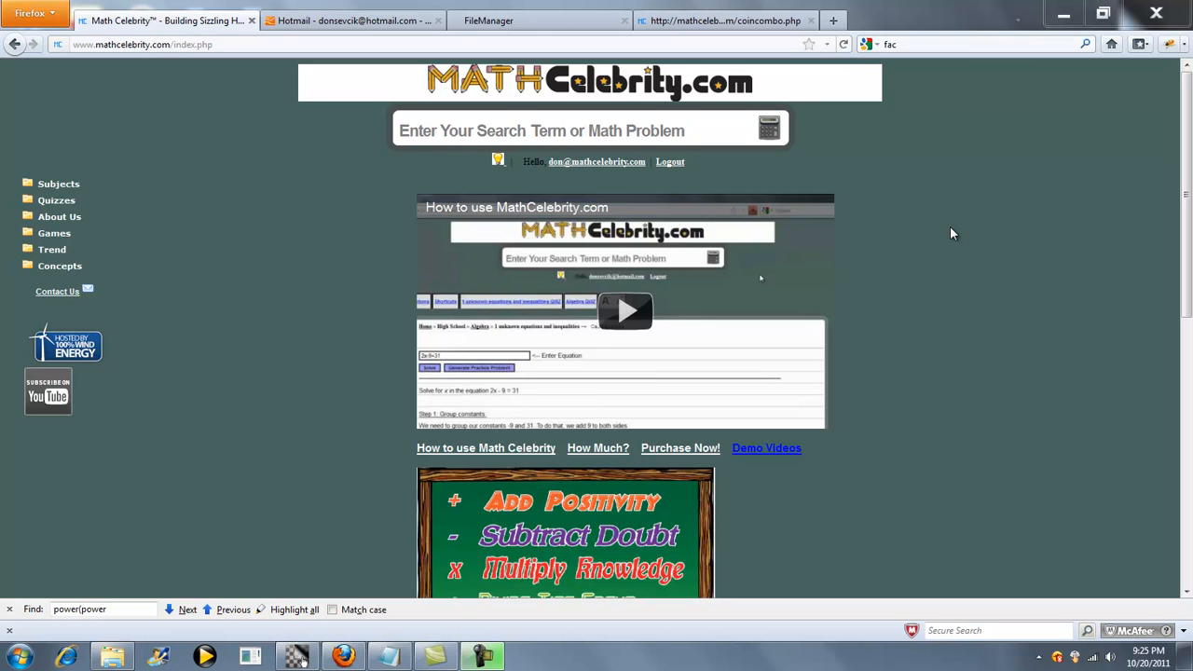
# - Enter the expression 7sqrt(40) into the MathCelebrity search box
pyautogui.click(578, 131)
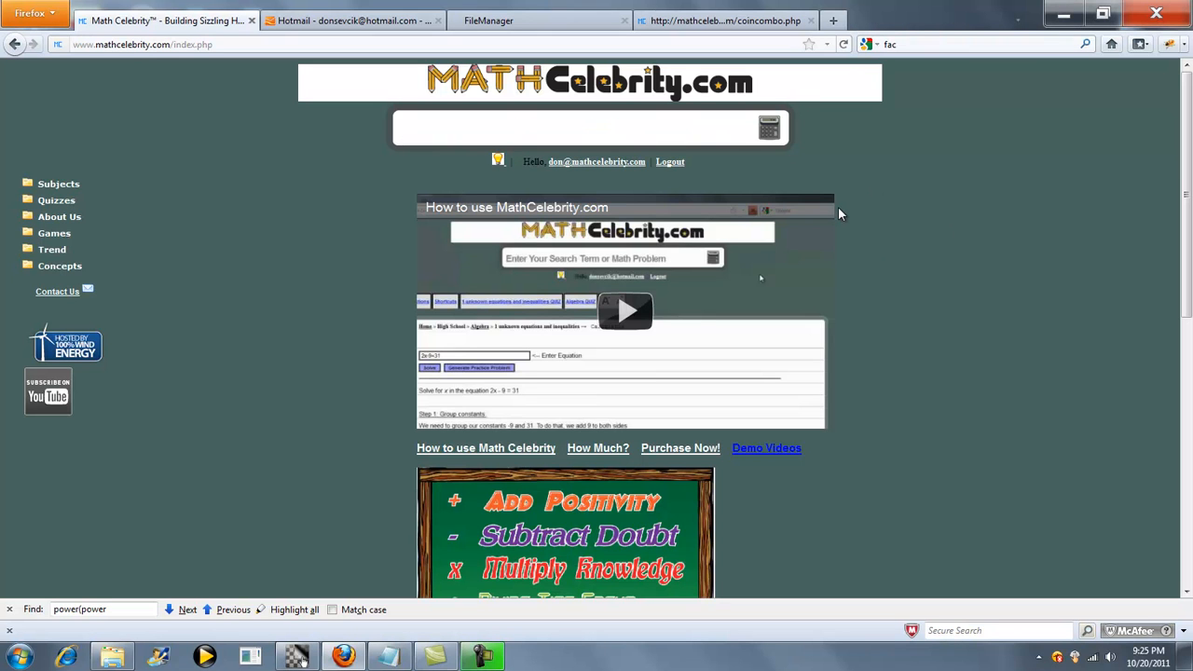
pyautogui.write('sqrt(')
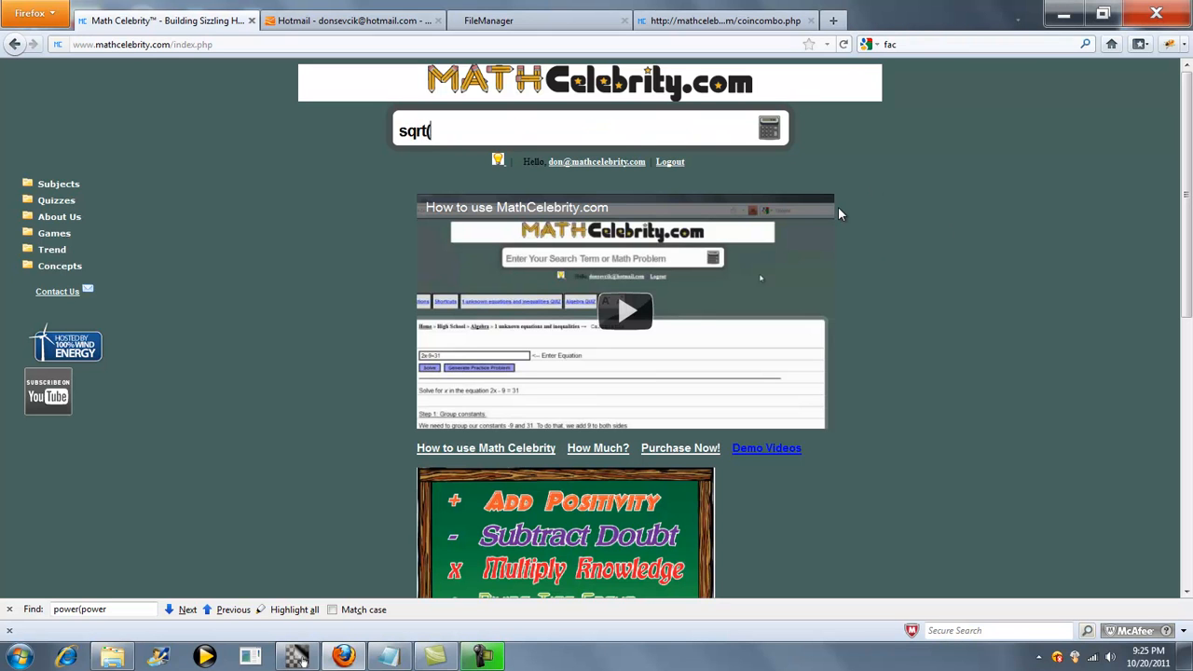
pyautogui.write('40)')
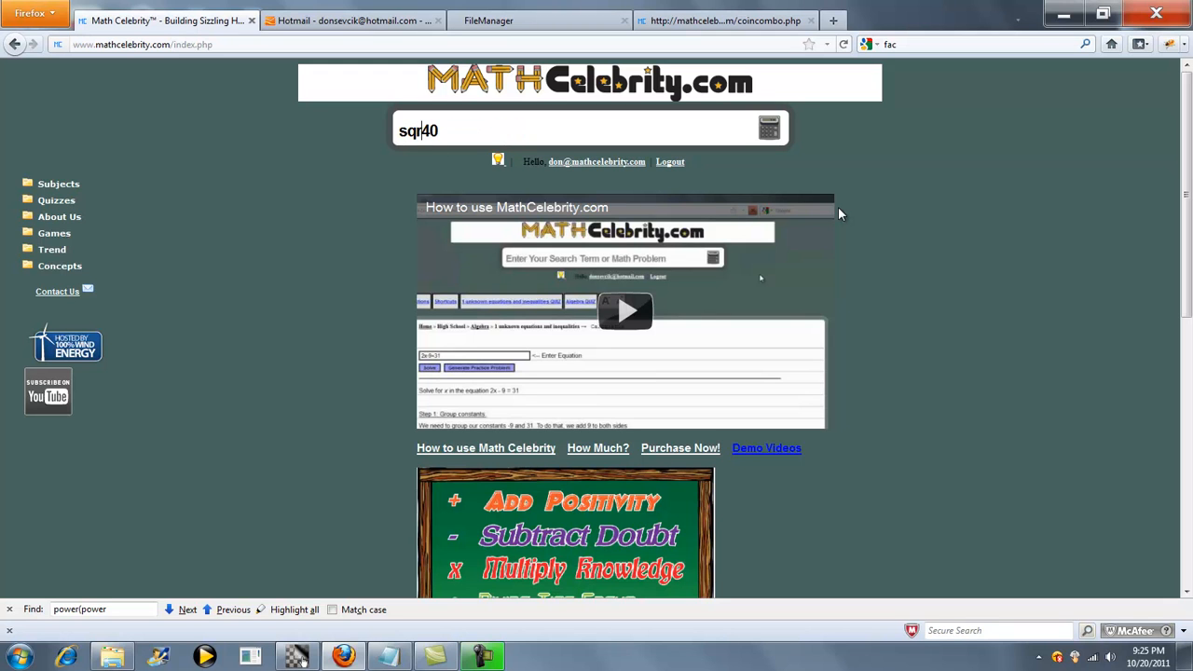
pyautogui.write('t(40')
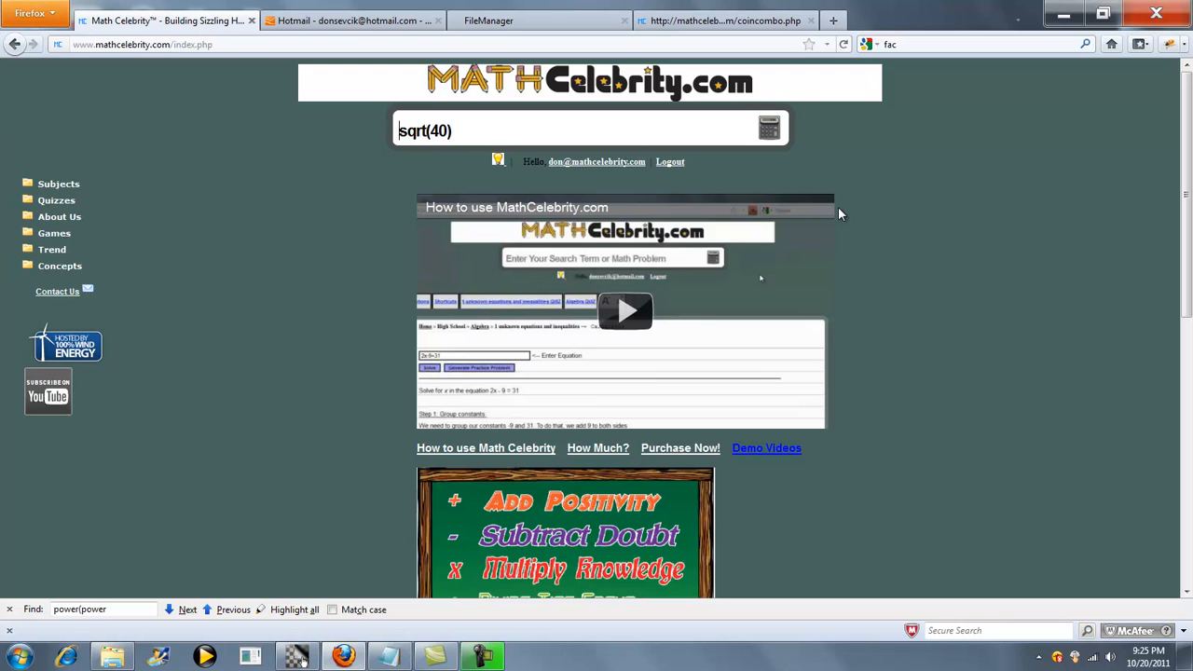
pyautogui.write('7')
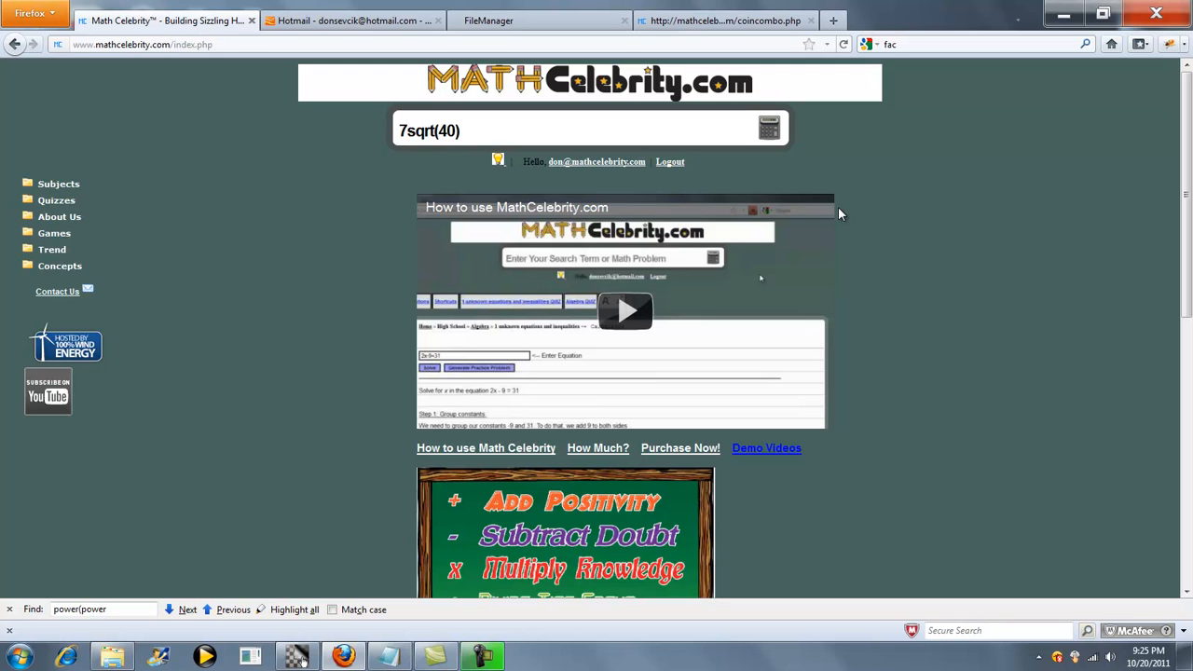
pyautogui.moveTo(887, 213)
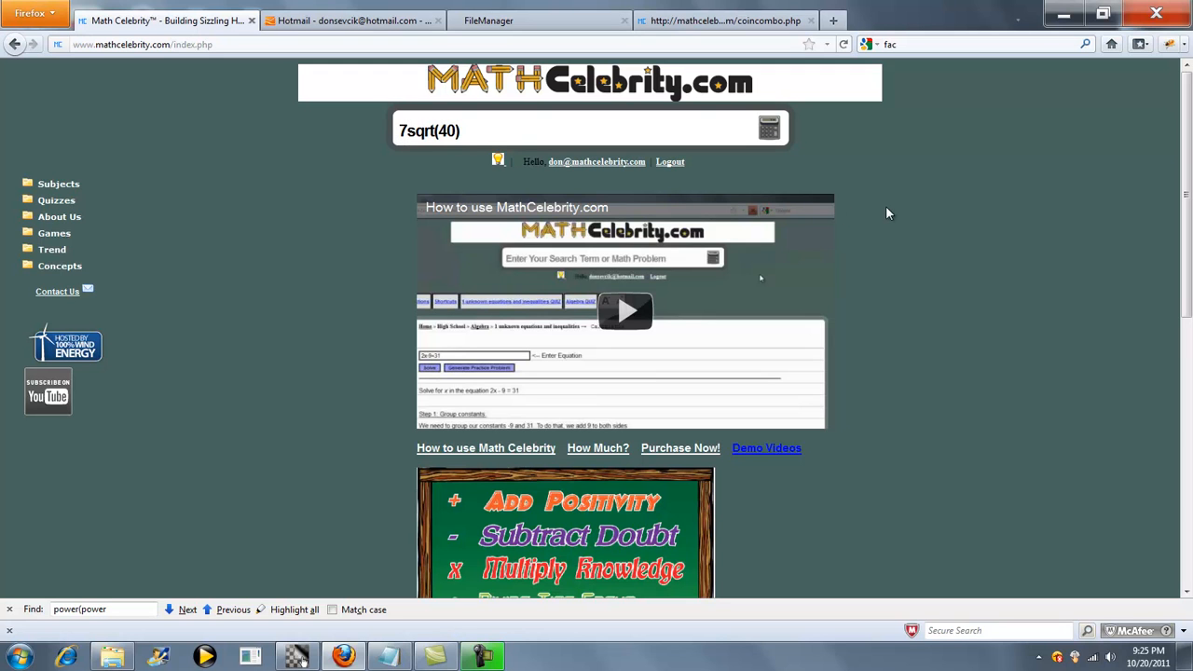
# - Submit the problem and review the step-by-step simplification of 7√40 down to 14√10
pyautogui.click(768, 126)
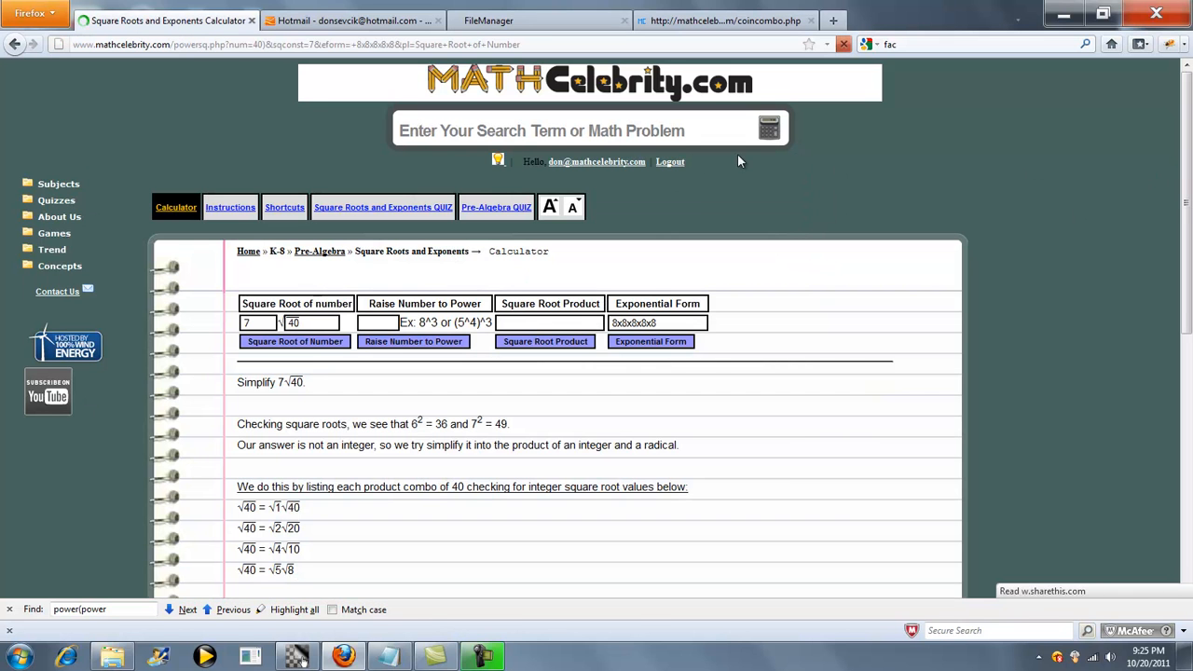
pyautogui.click(548, 207)
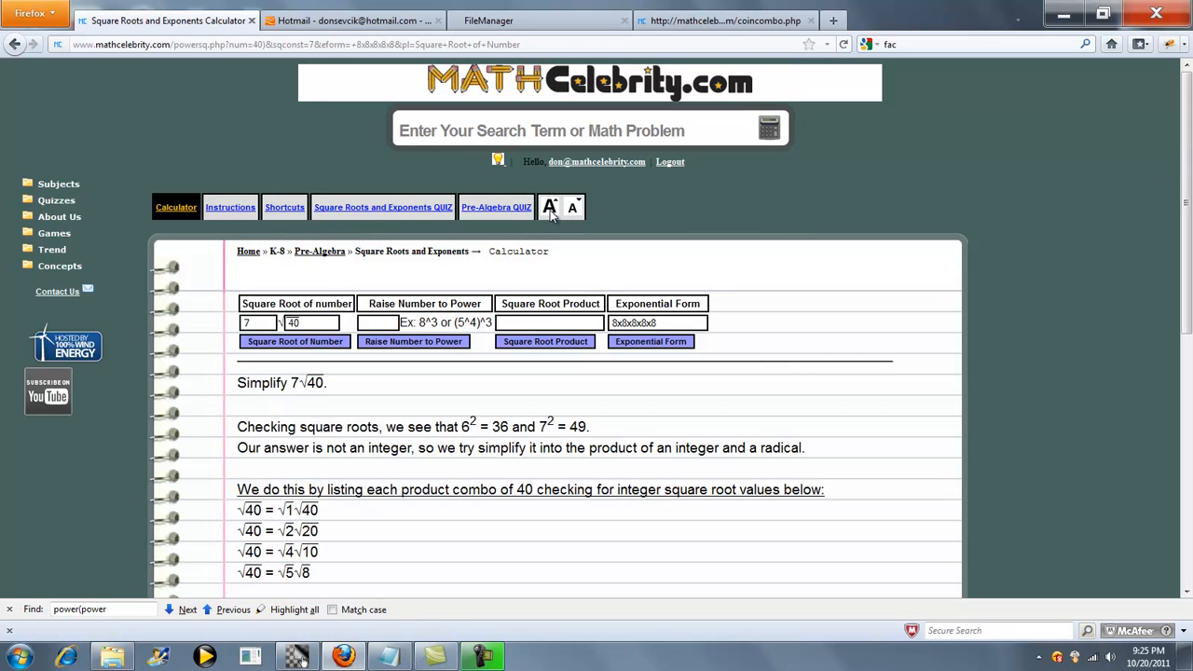
pyautogui.scroll(-3)
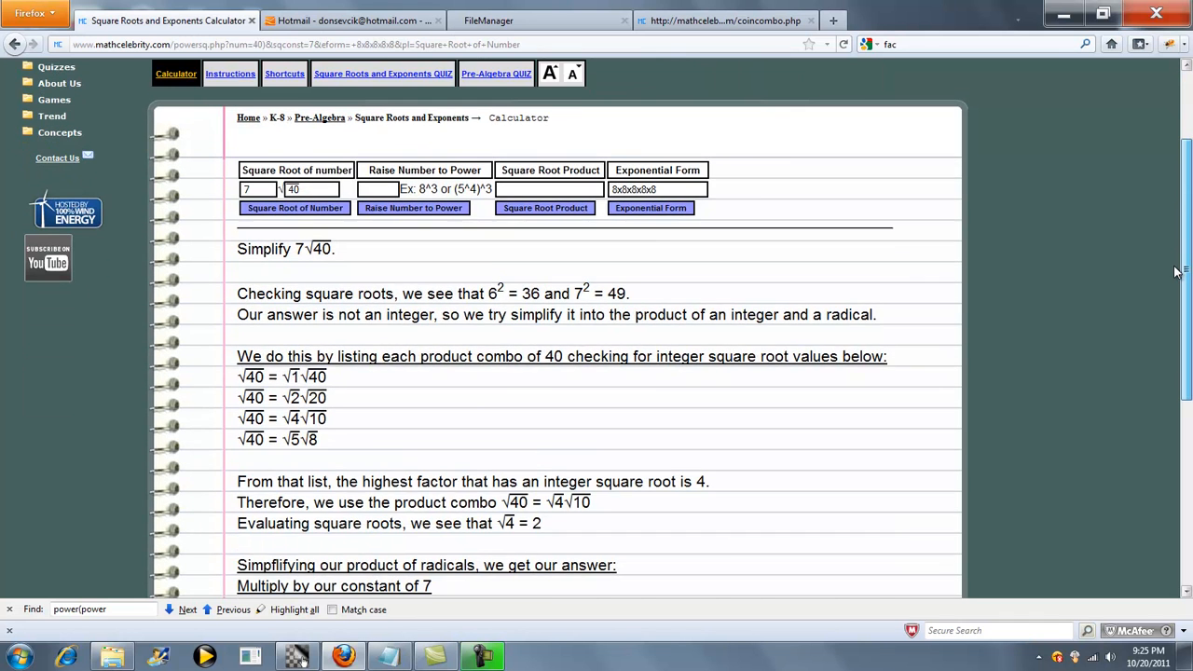
pyautogui.scroll(-3)
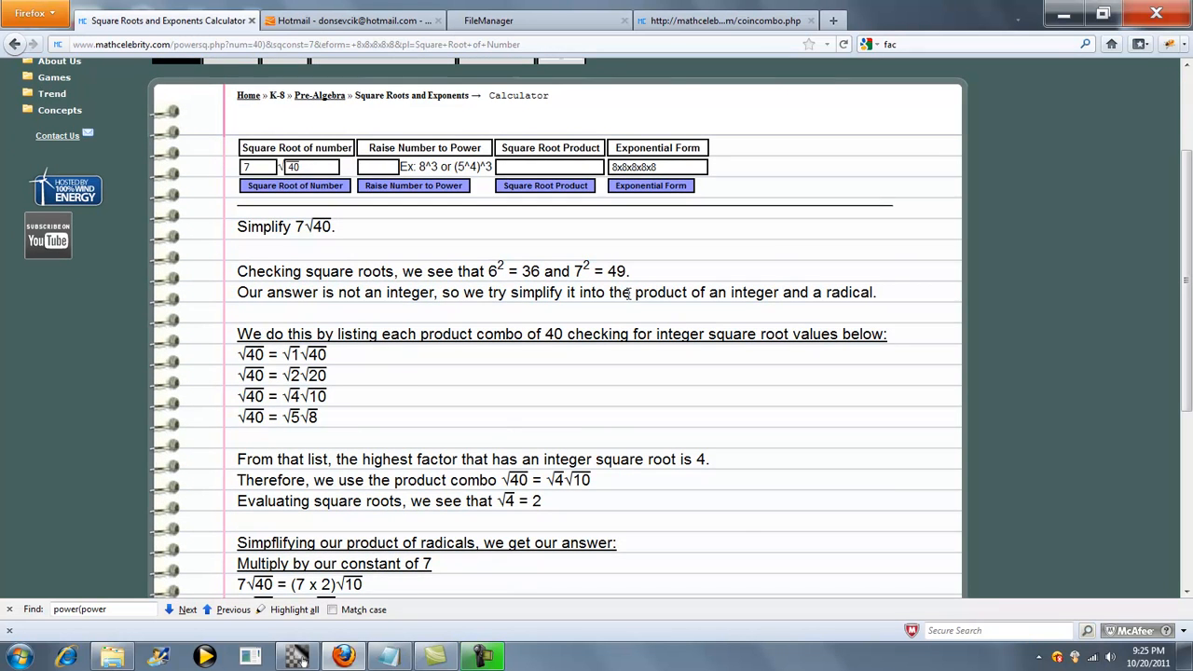
pyautogui.scroll(-3)
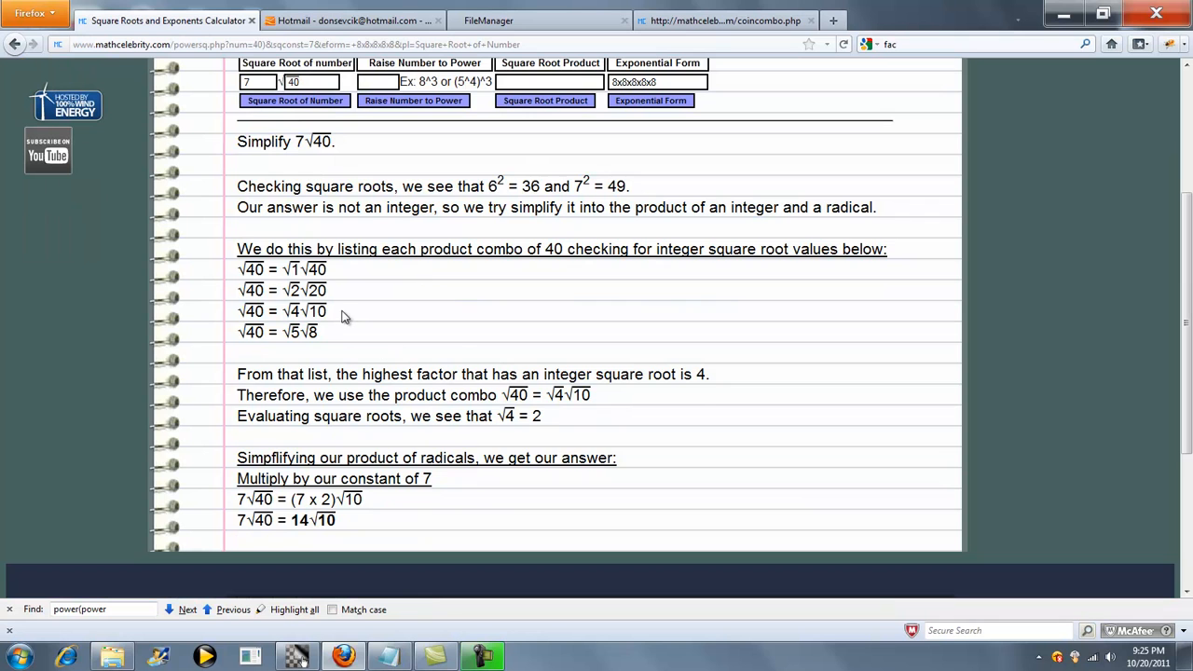
pyautogui.moveTo(328, 307)
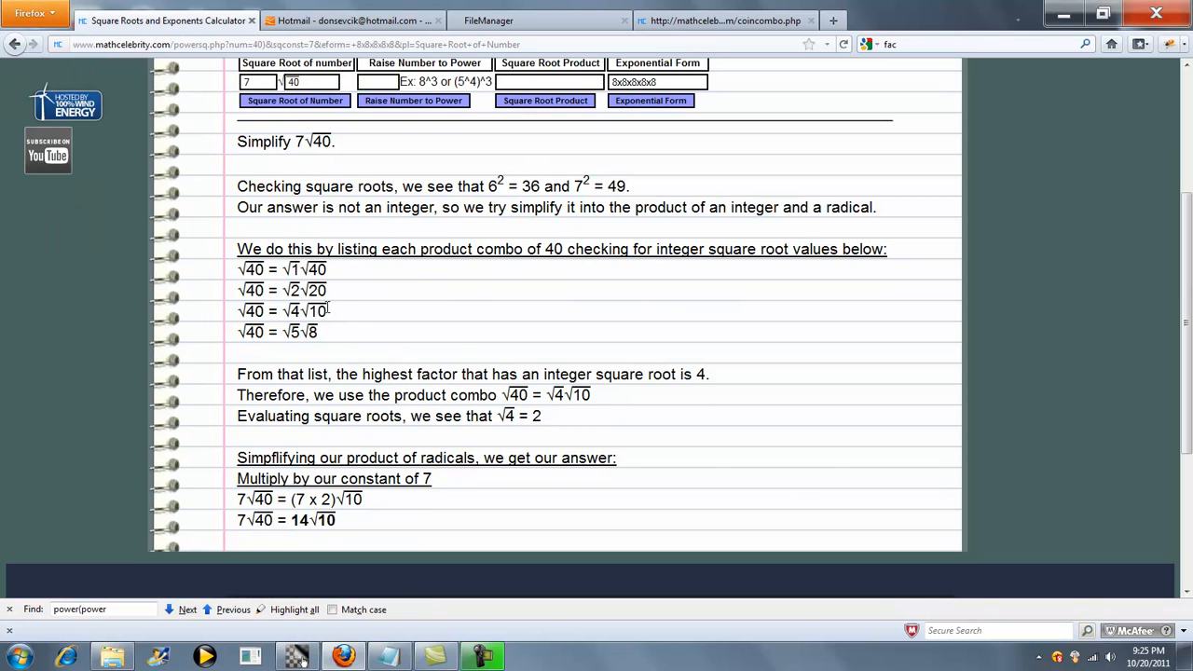
pyautogui.moveTo(372, 334)
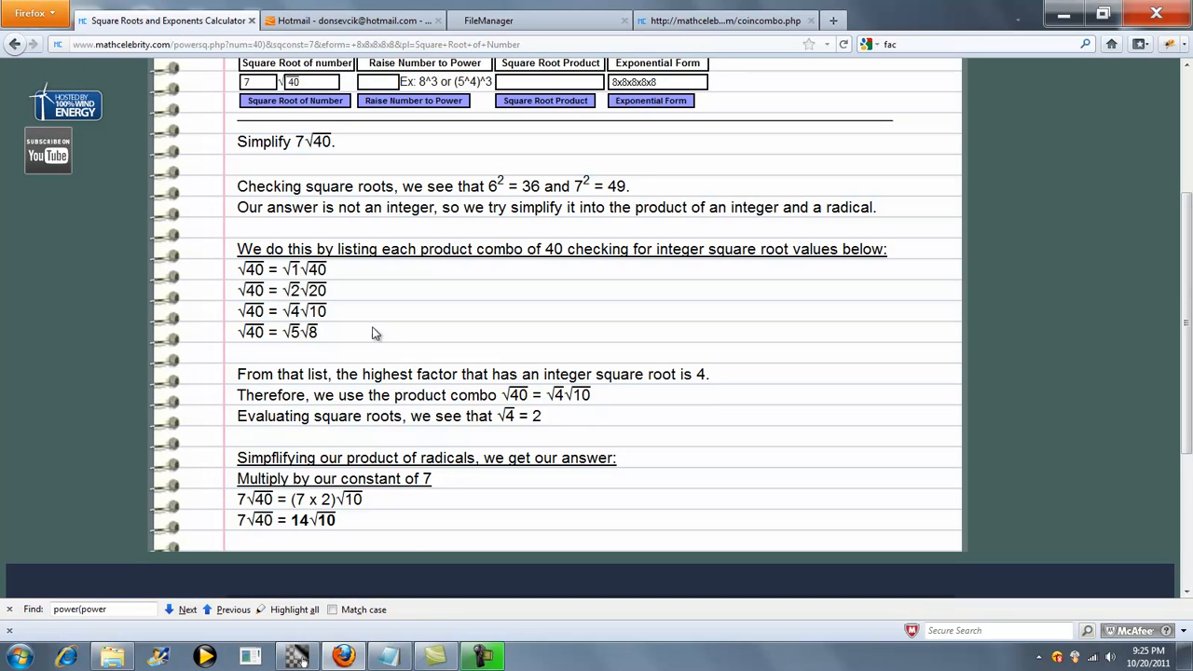
pyautogui.moveTo(557, 395)
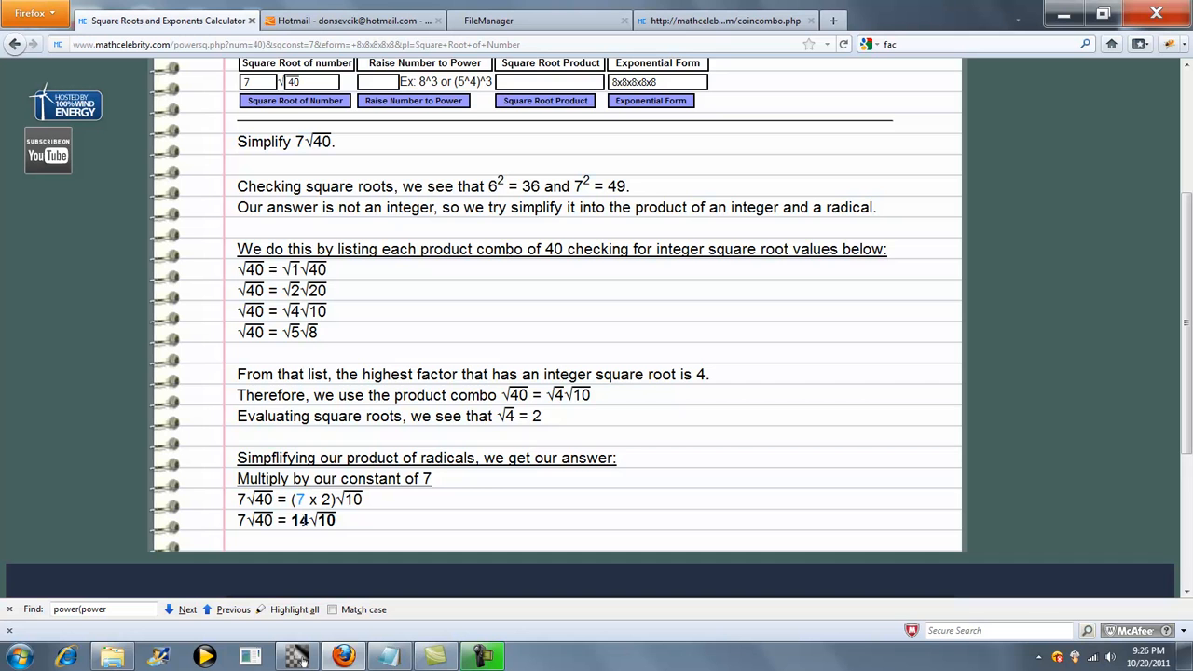
pyautogui.scroll(3)
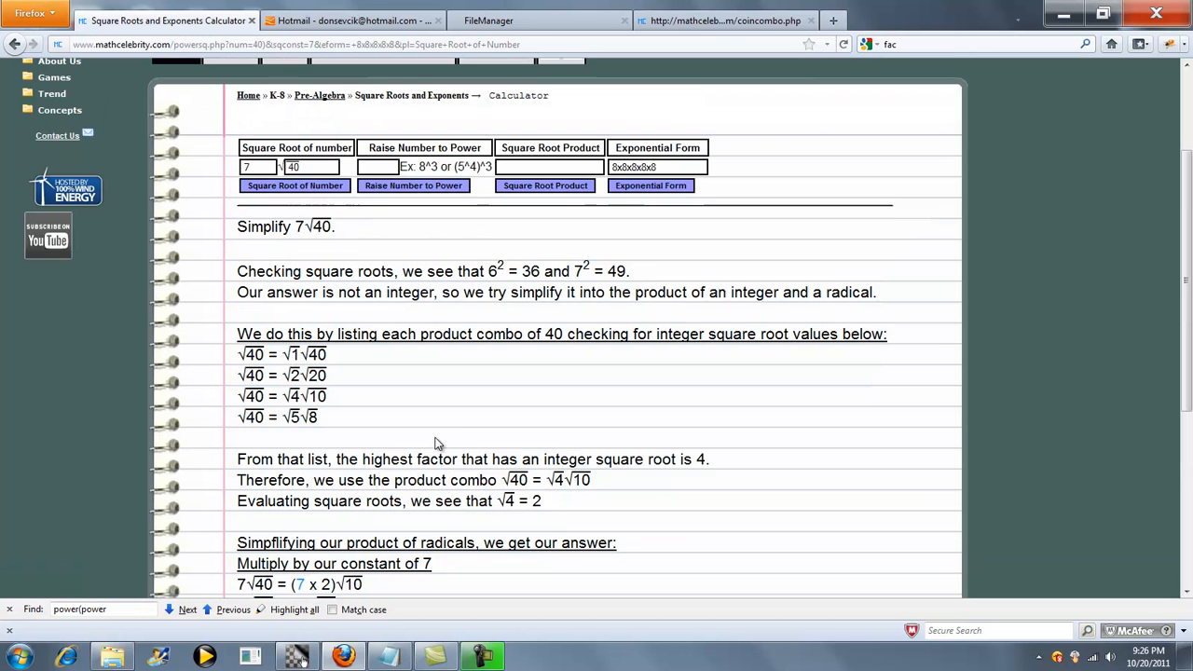
# - Fill the square root calculator with coefficient 3 and number 20, replacing 7 and 40
pyautogui.scroll(3)
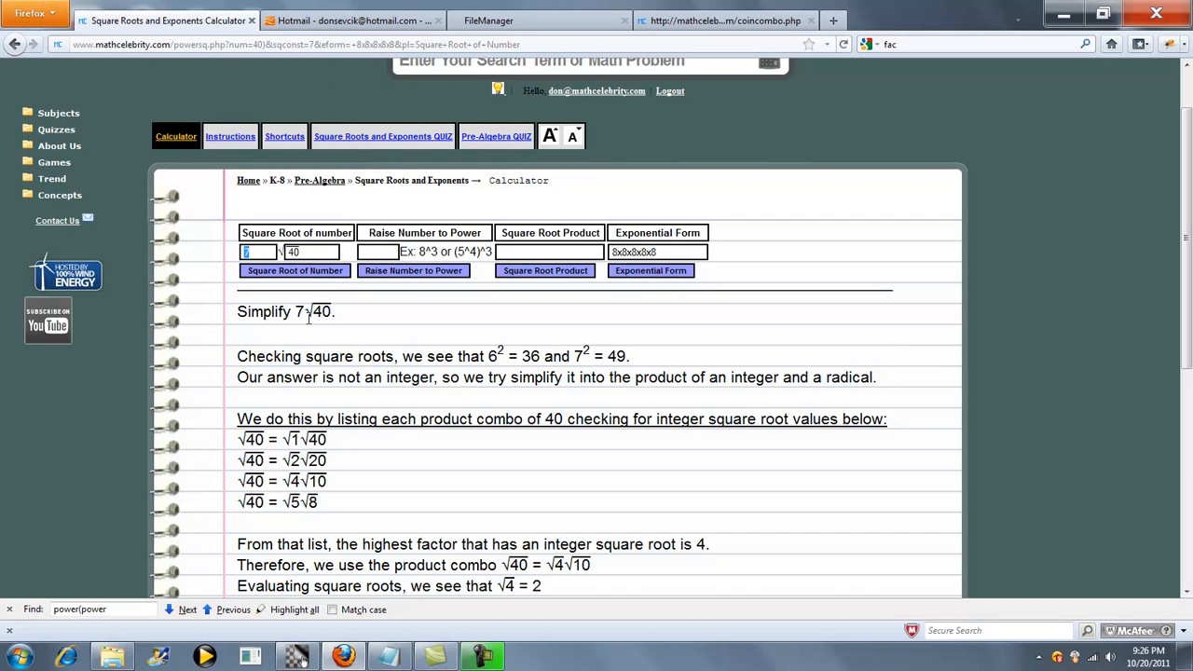
pyautogui.write('3')
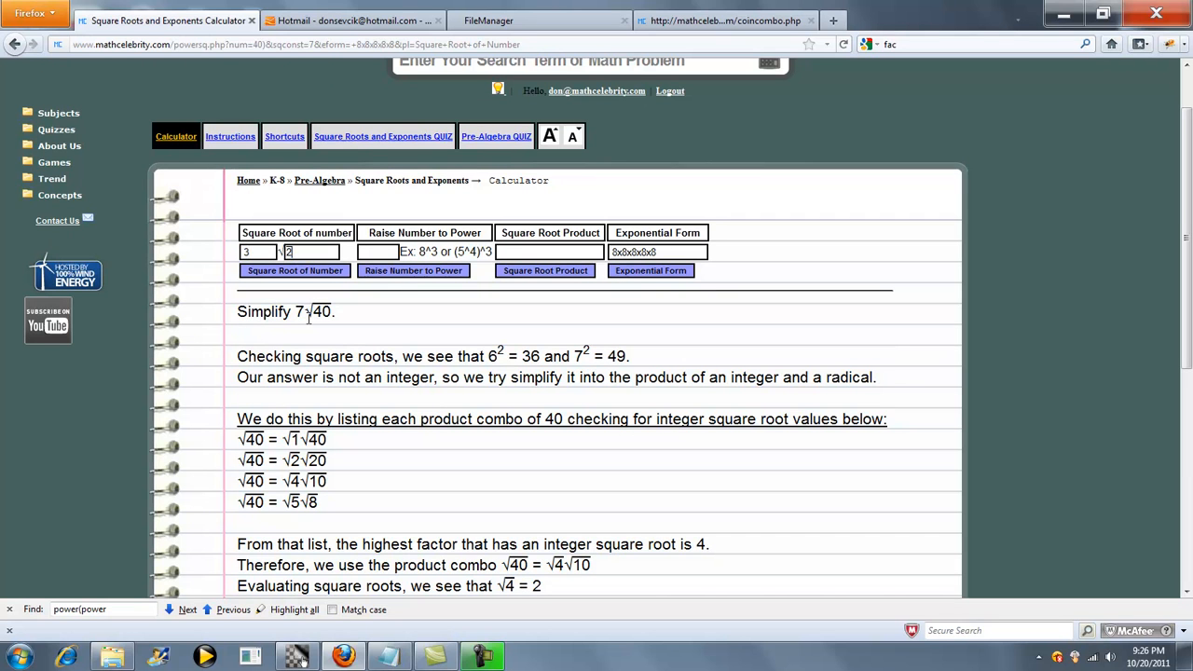
pyautogui.scroll(3)
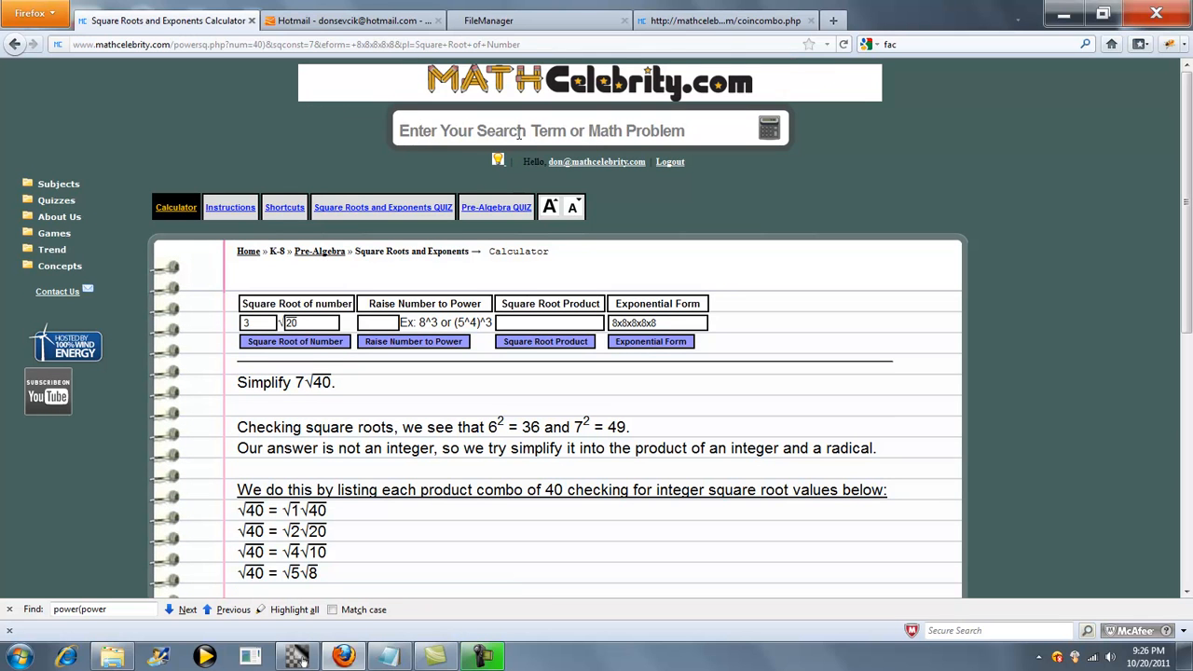
pyautogui.write('3 sqrt')
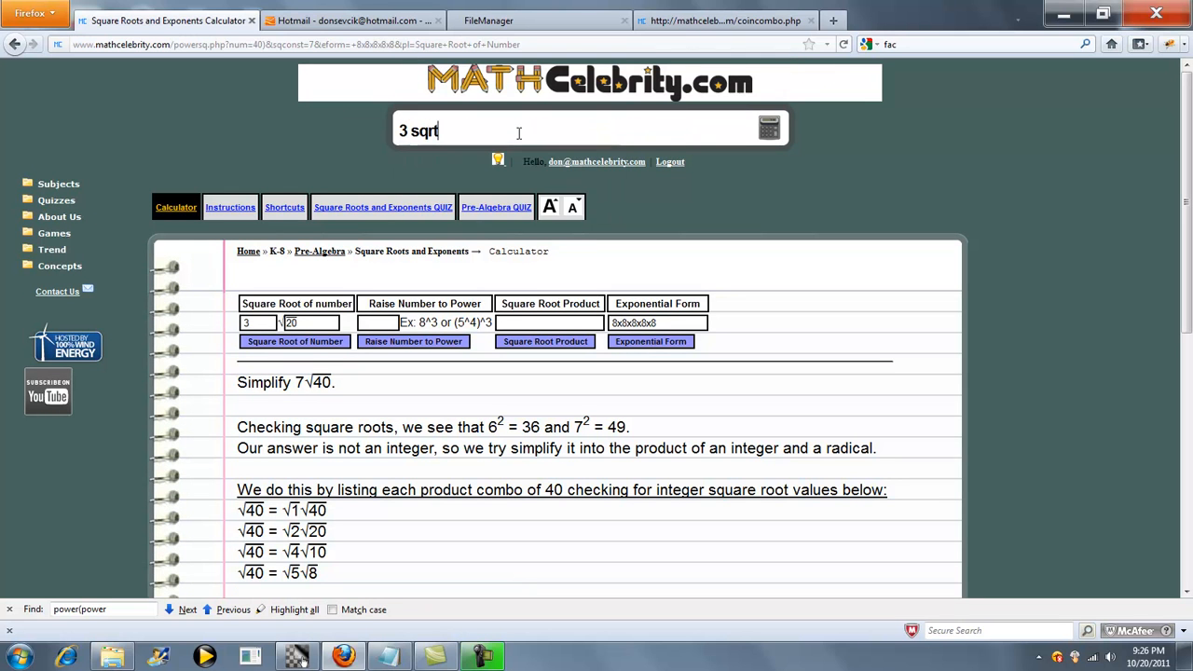
pyautogui.write('20')
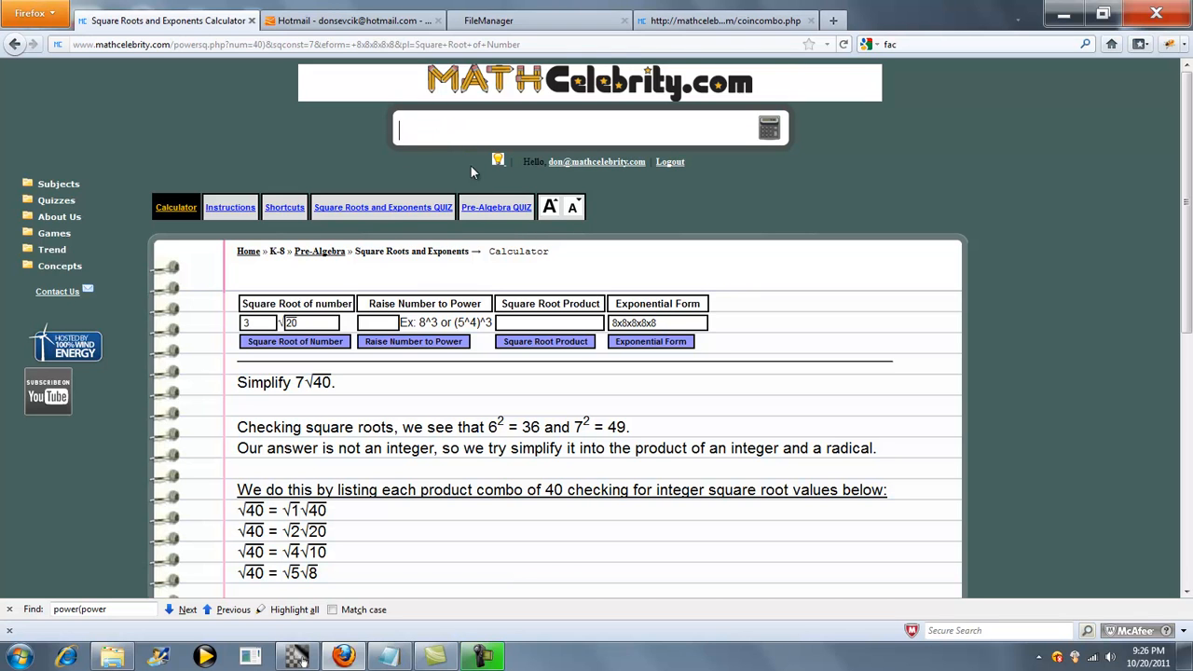
pyautogui.moveTo(488, 207)
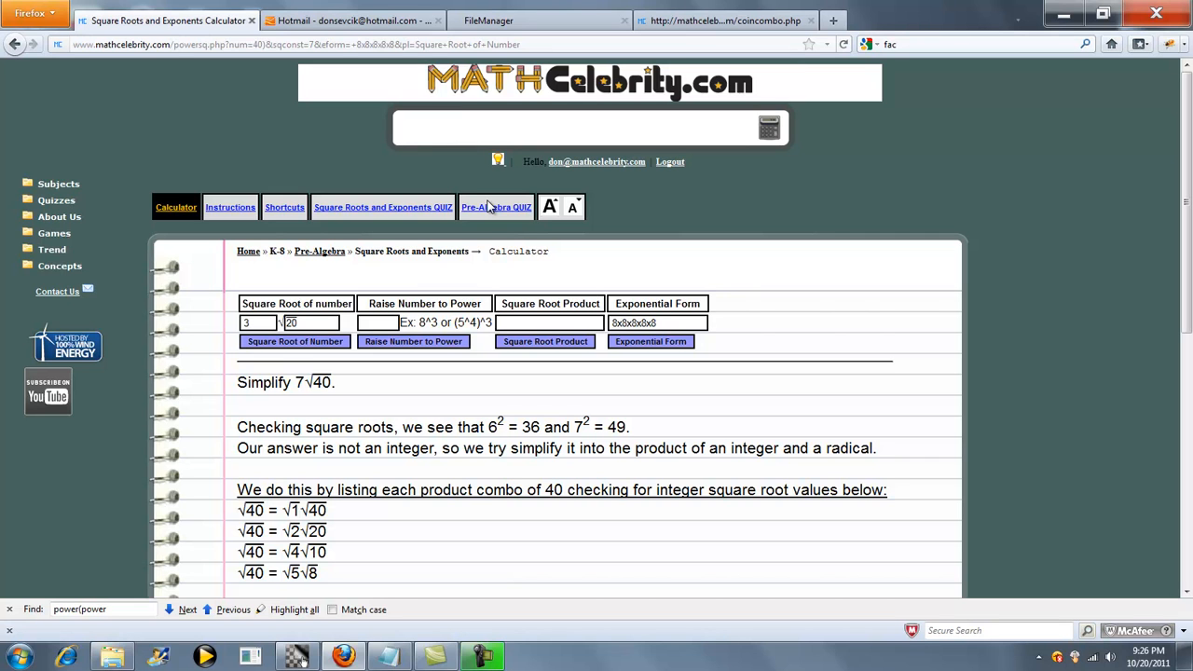
# - Enter 6^4 and get the worked solution 6×6×6×6 = 1296
pyautogui.write('6')
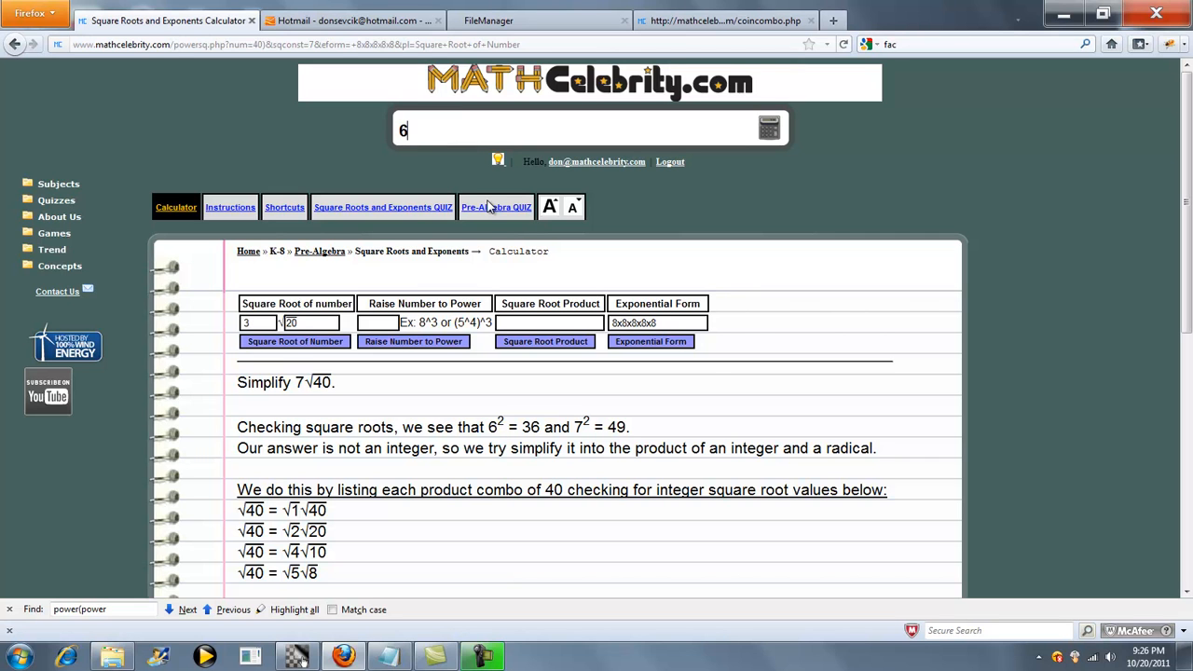
pyautogui.write('^4')
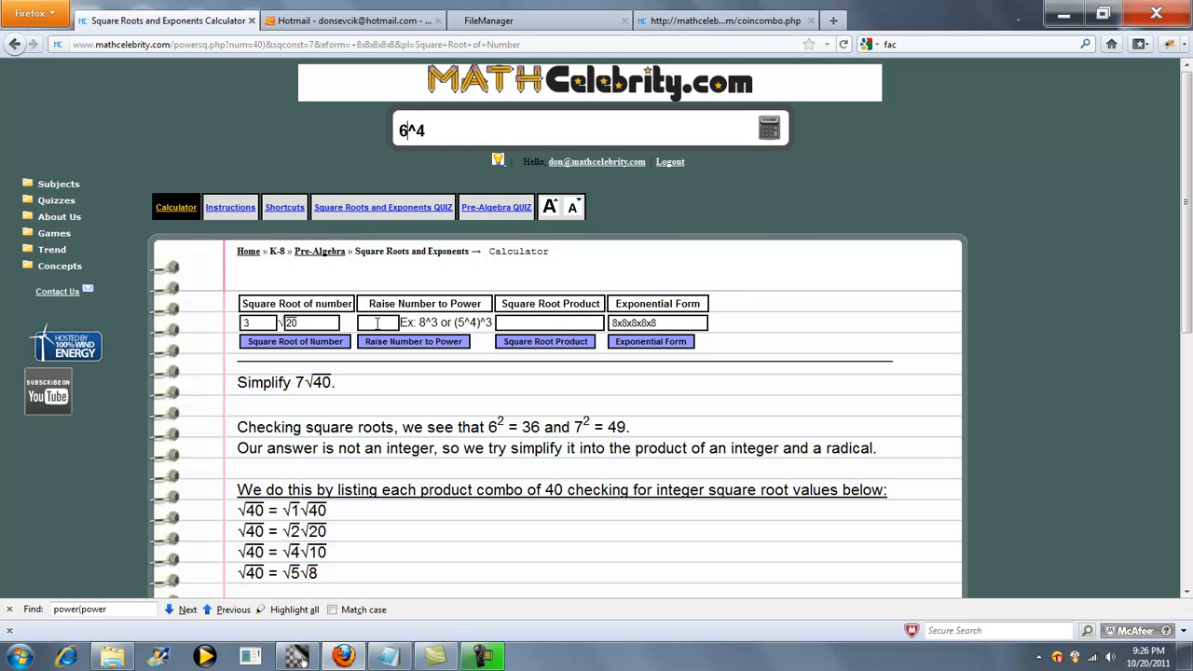
pyautogui.write('6^4')
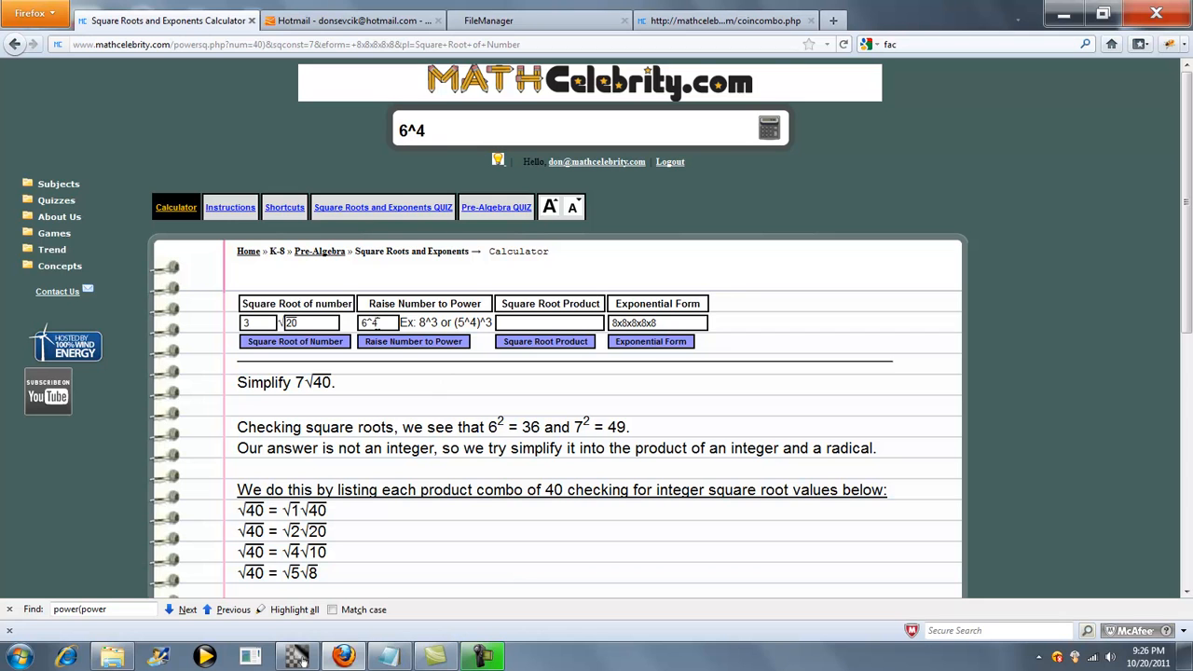
pyautogui.moveTo(772, 141)
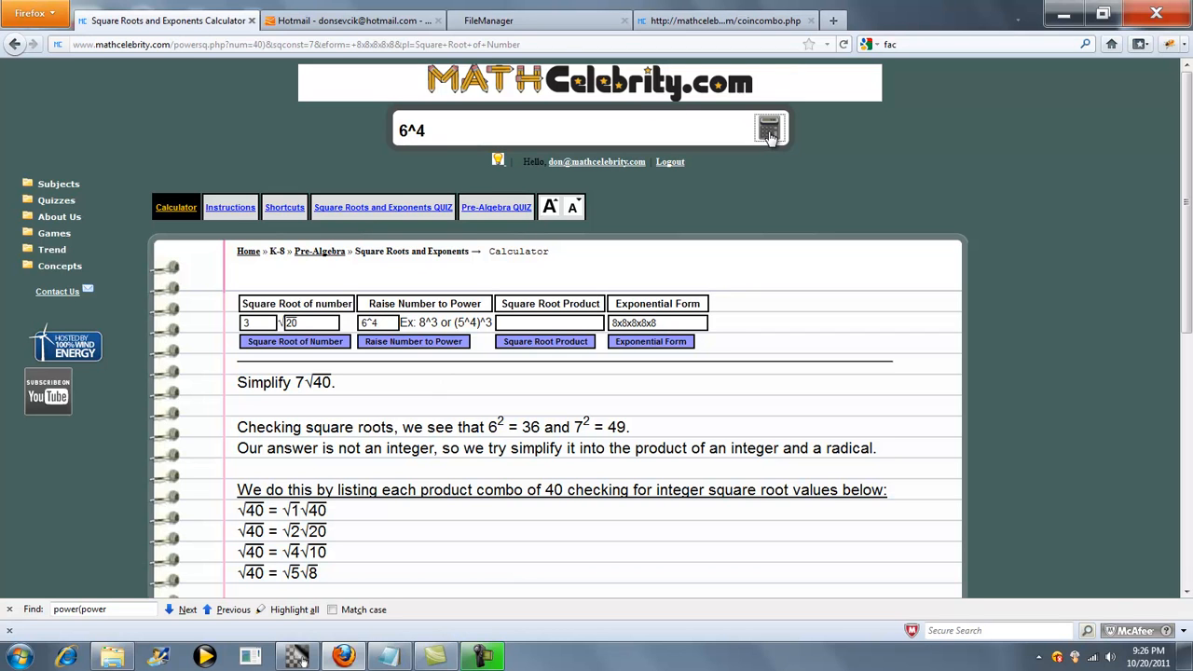
pyautogui.click(414, 341)
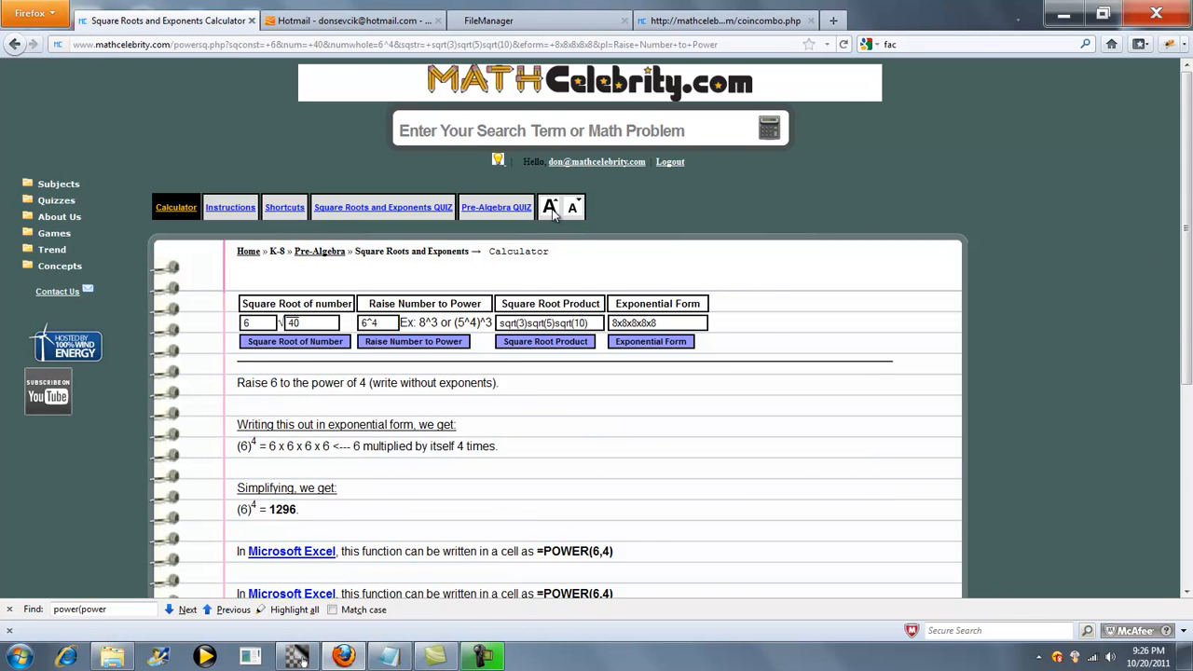
pyautogui.scroll(-3)
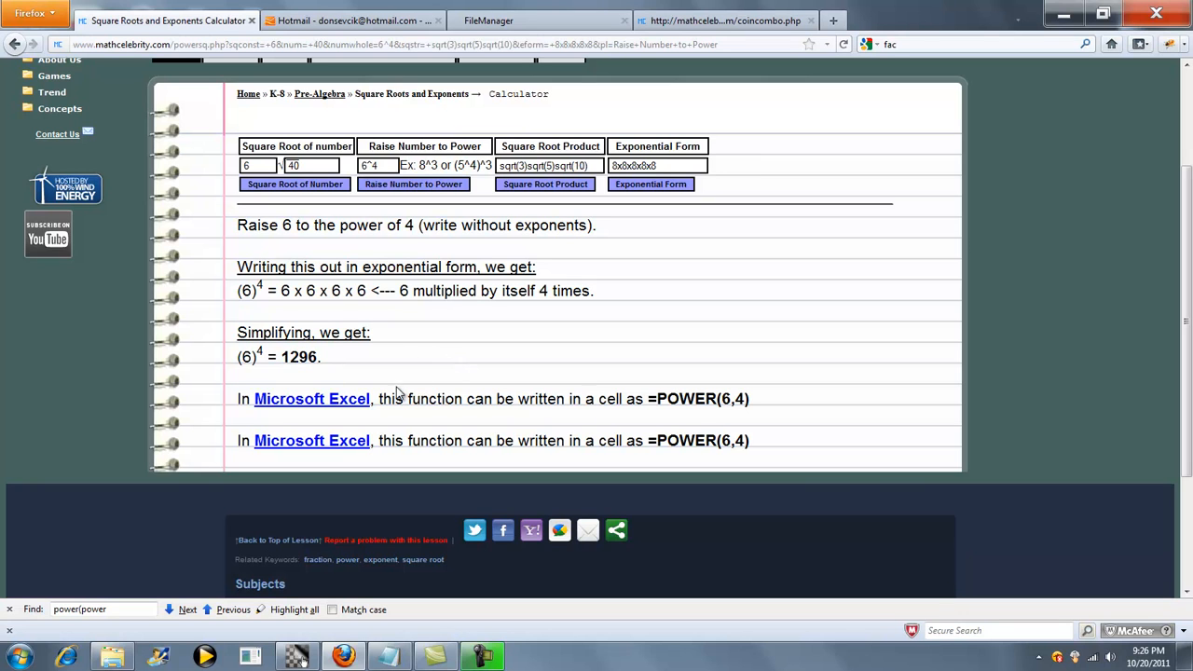
pyautogui.moveTo(656, 402)
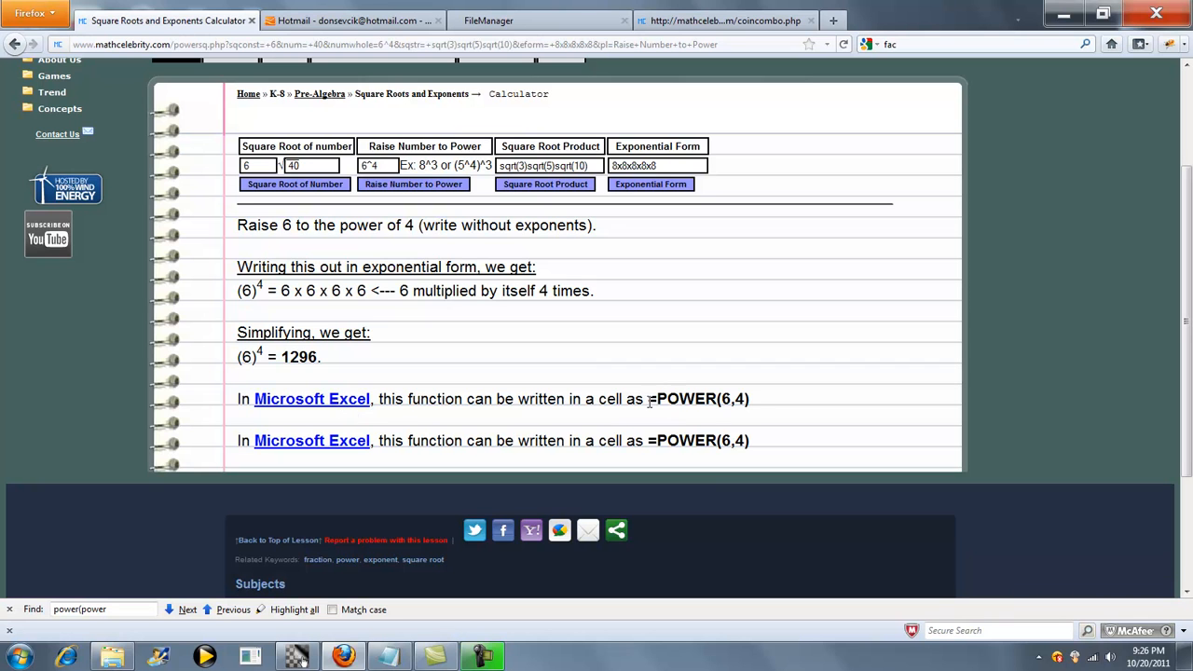
pyautogui.moveTo(456, 333)
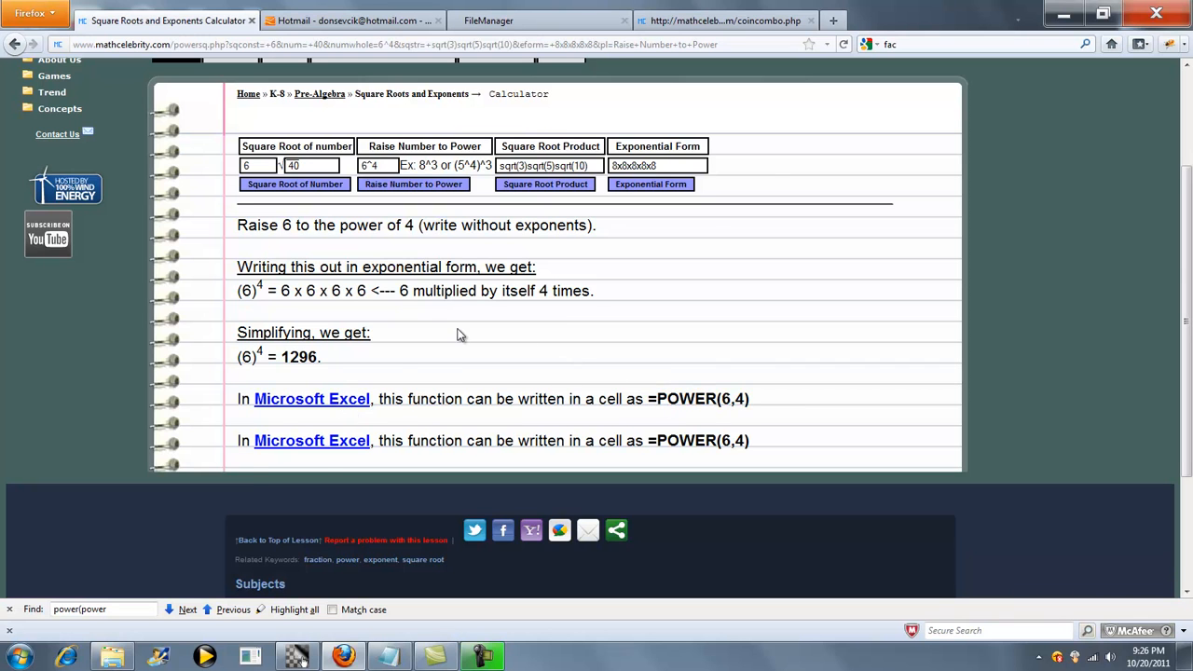
pyautogui.scroll(3)
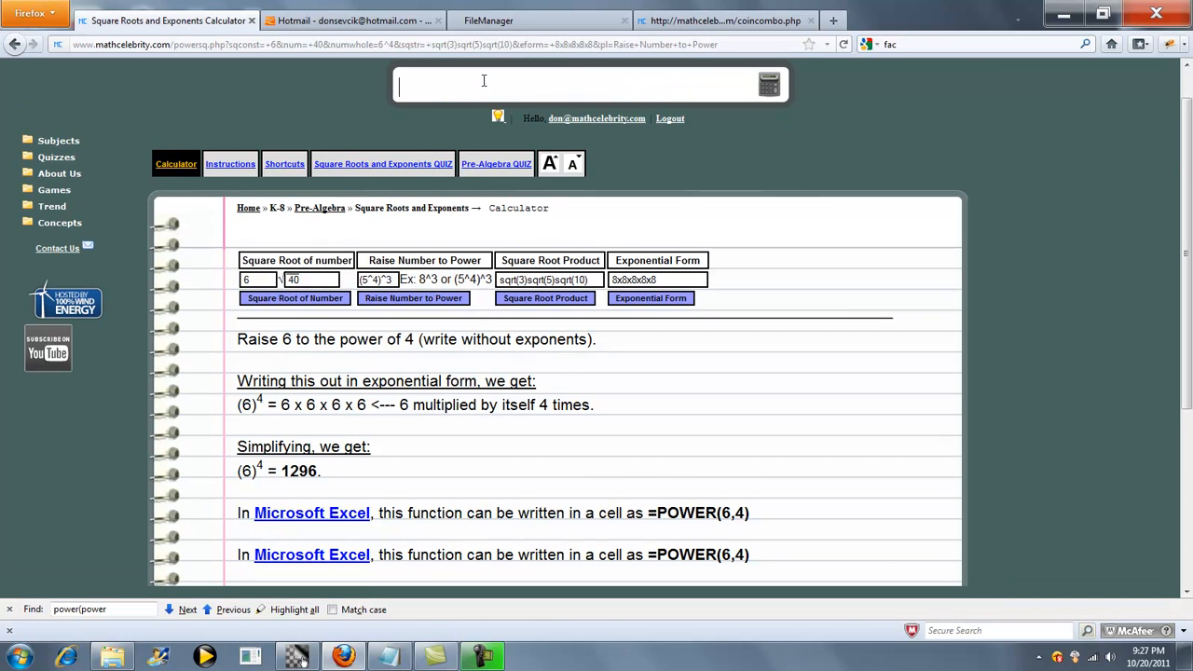
# - Evaluate (5^4)^3 via the power-of-a-power rule to 5^12 = 244140625
pyautogui.write('(5^4)^3')
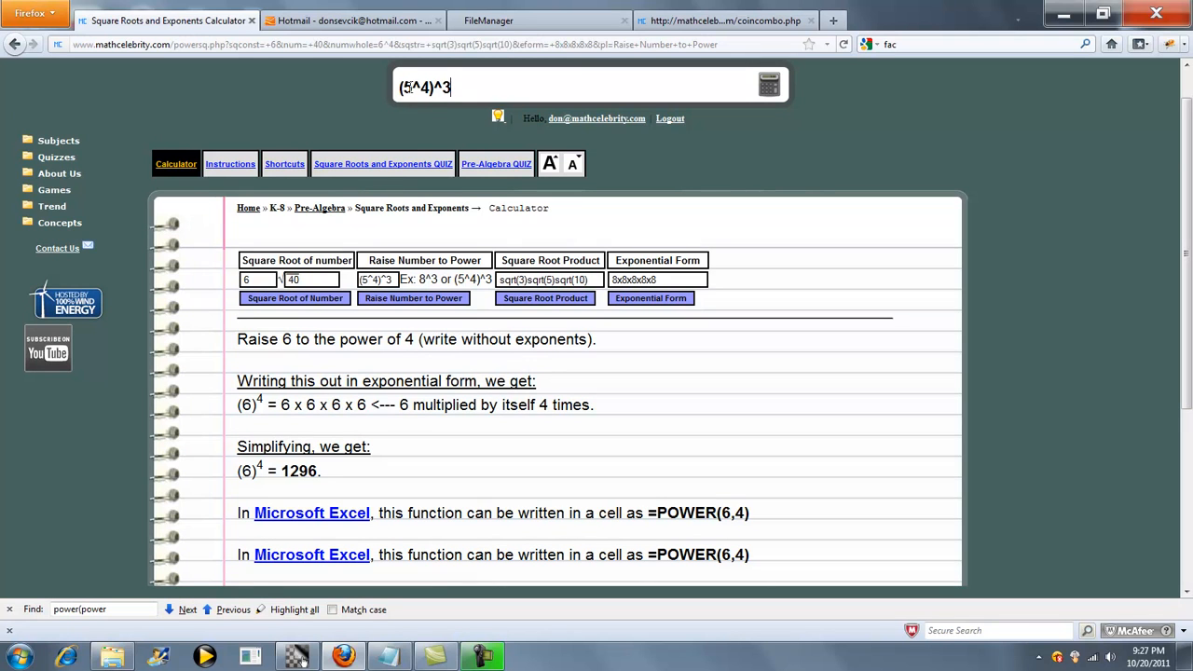
pyautogui.moveTo(429, 291)
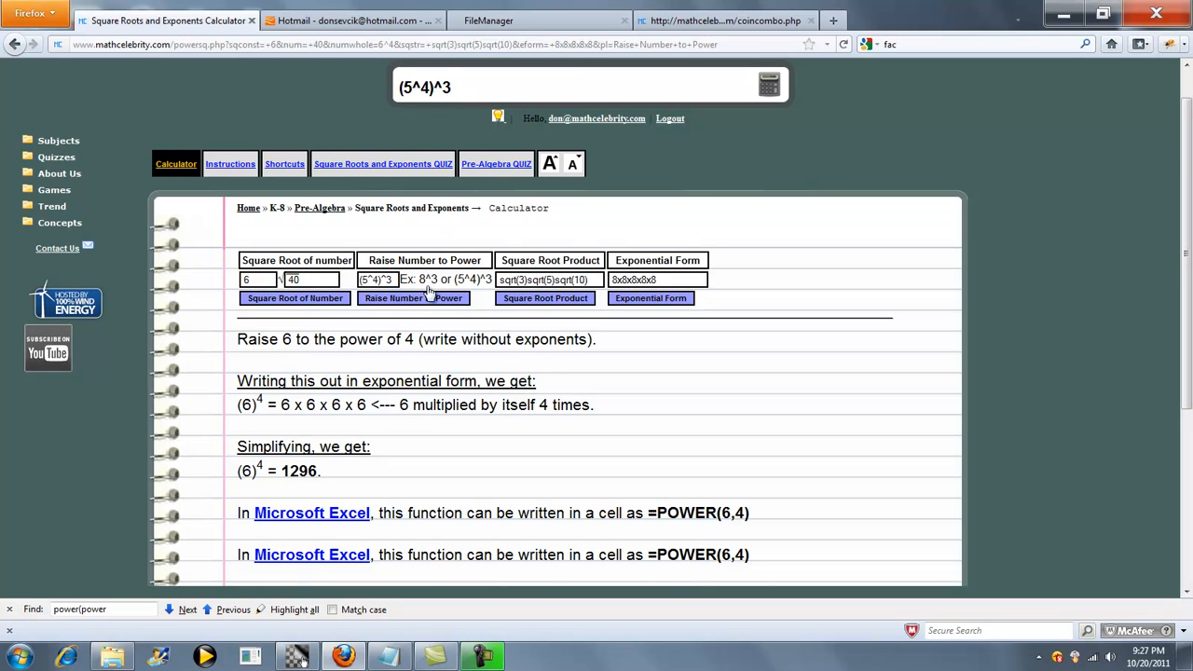
pyautogui.click(413, 298)
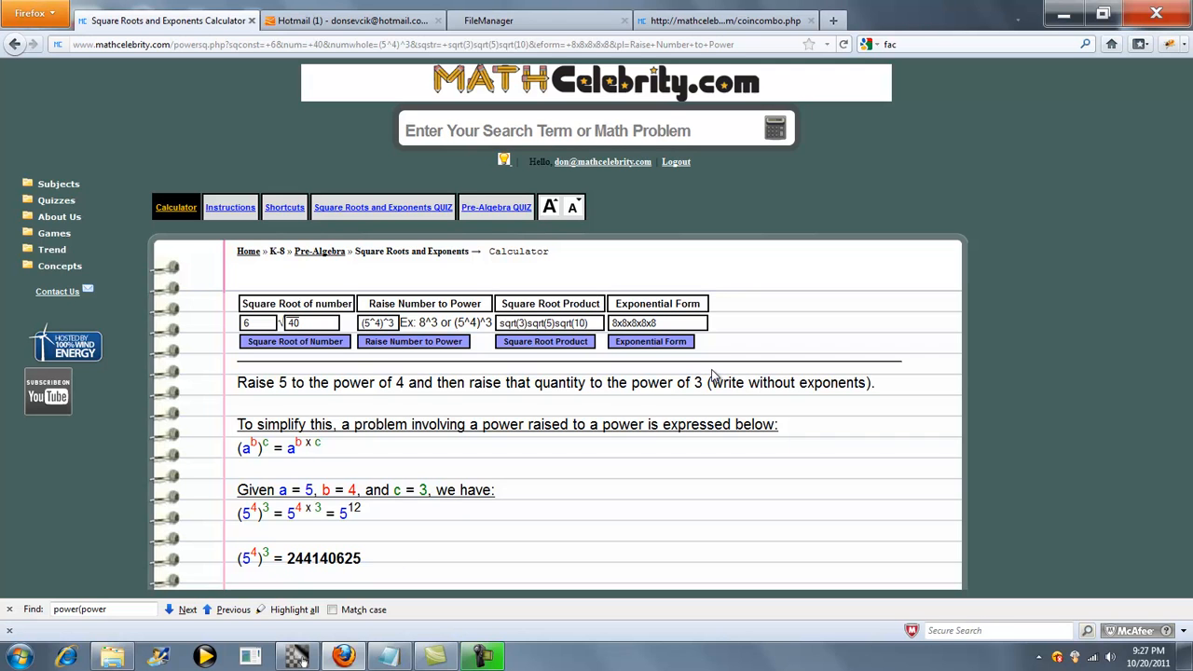
pyautogui.moveTo(626, 376)
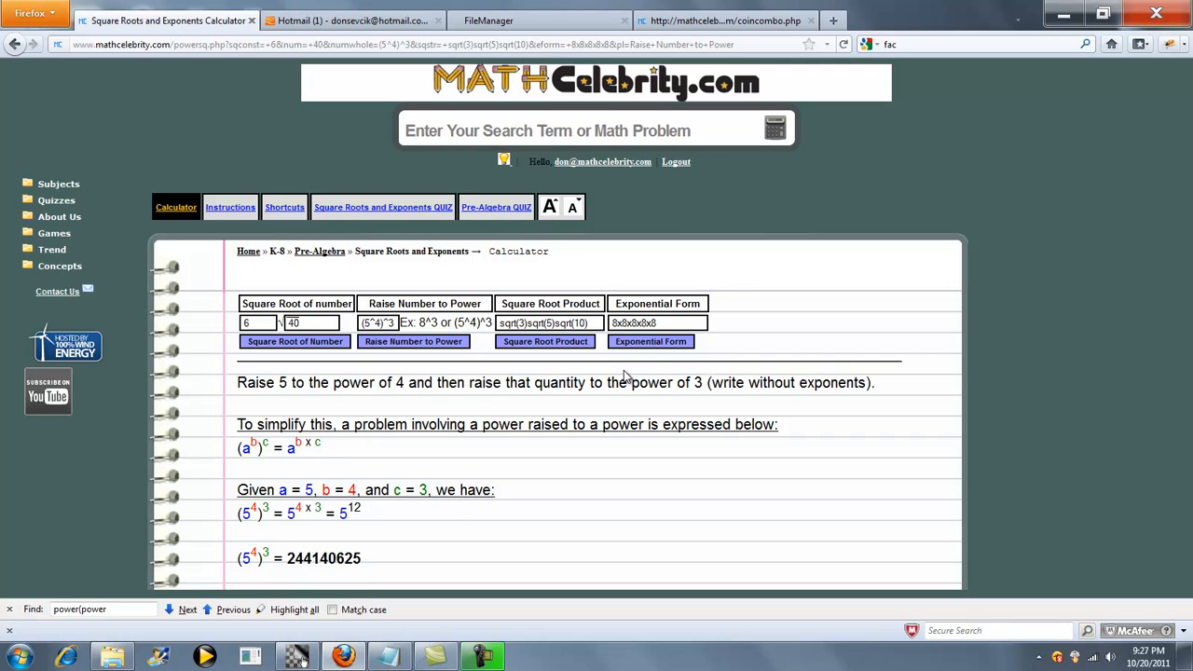
# - Replace the square root product expression with sqrt(3)sqrt(40)sqrt(20) and submit it
pyautogui.tripleClick(542, 324)
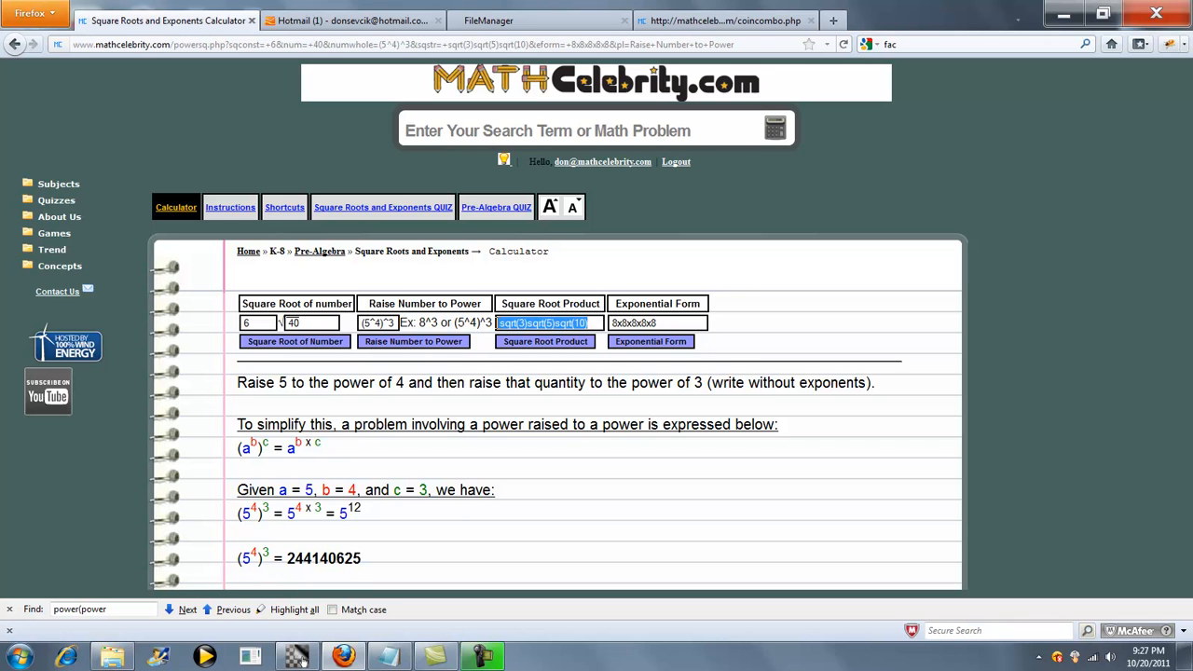
pyautogui.moveTo(577, 365)
pyautogui.write('sqrt(3)sqrt()sqrt(20')
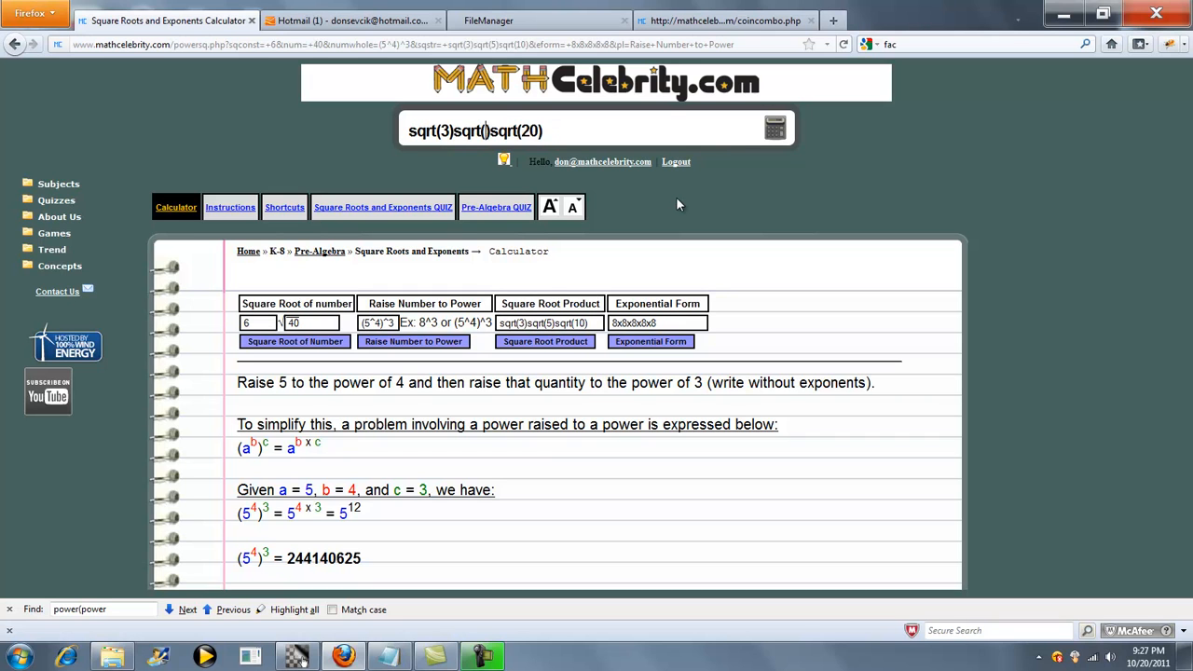
pyautogui.write('40')
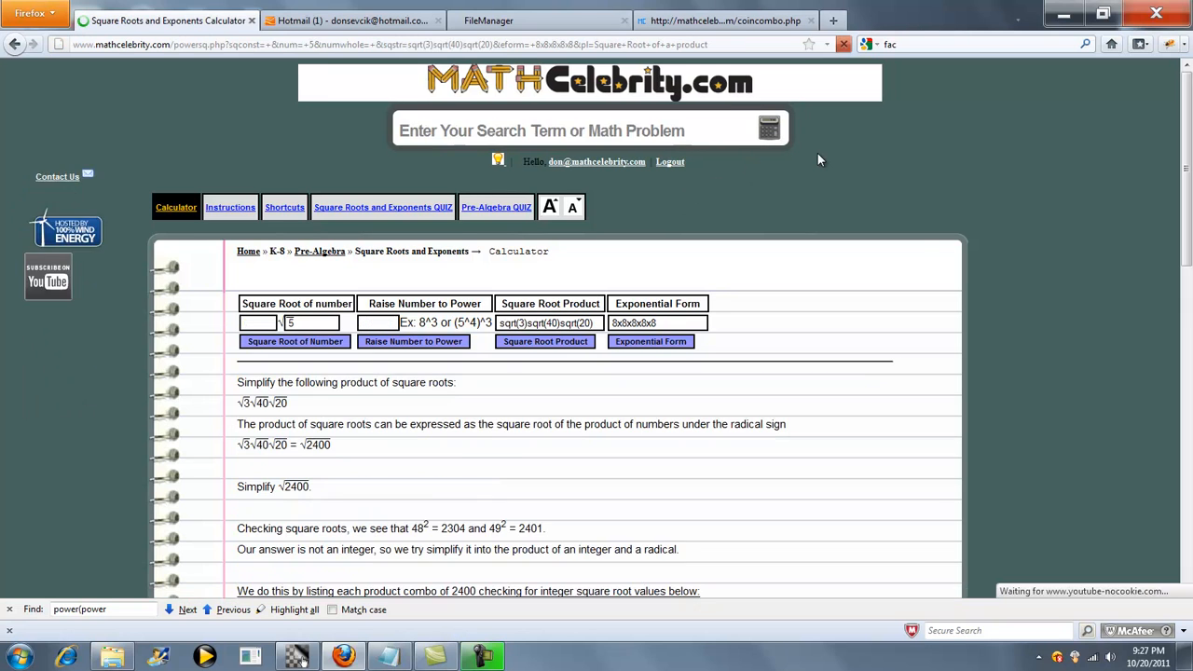
pyautogui.scroll(-3)
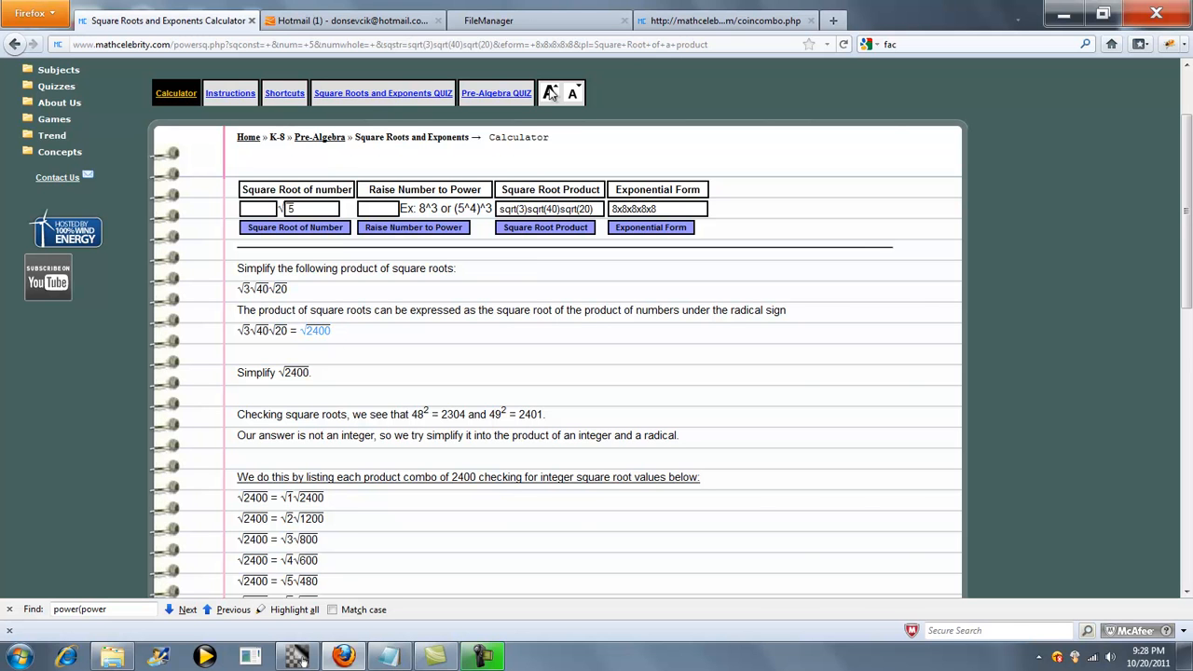
pyautogui.click(550, 93)
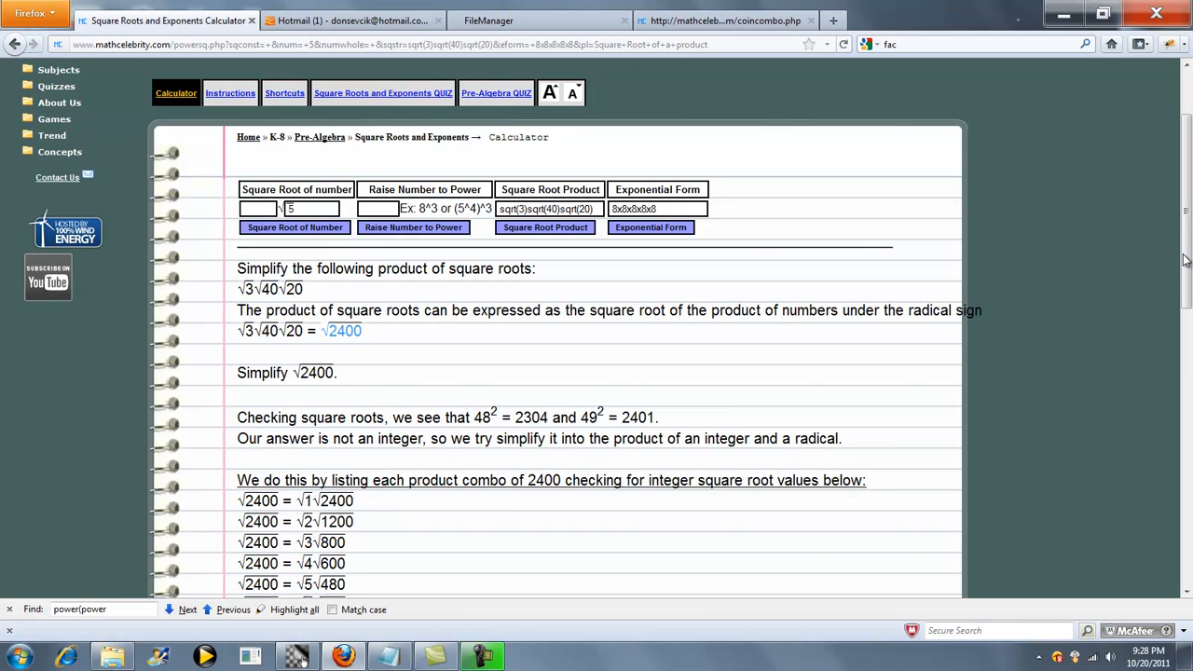
# - Review the simplification of √3·√40·√20 to √2400 and down to 20√6
pyautogui.scroll(-3)
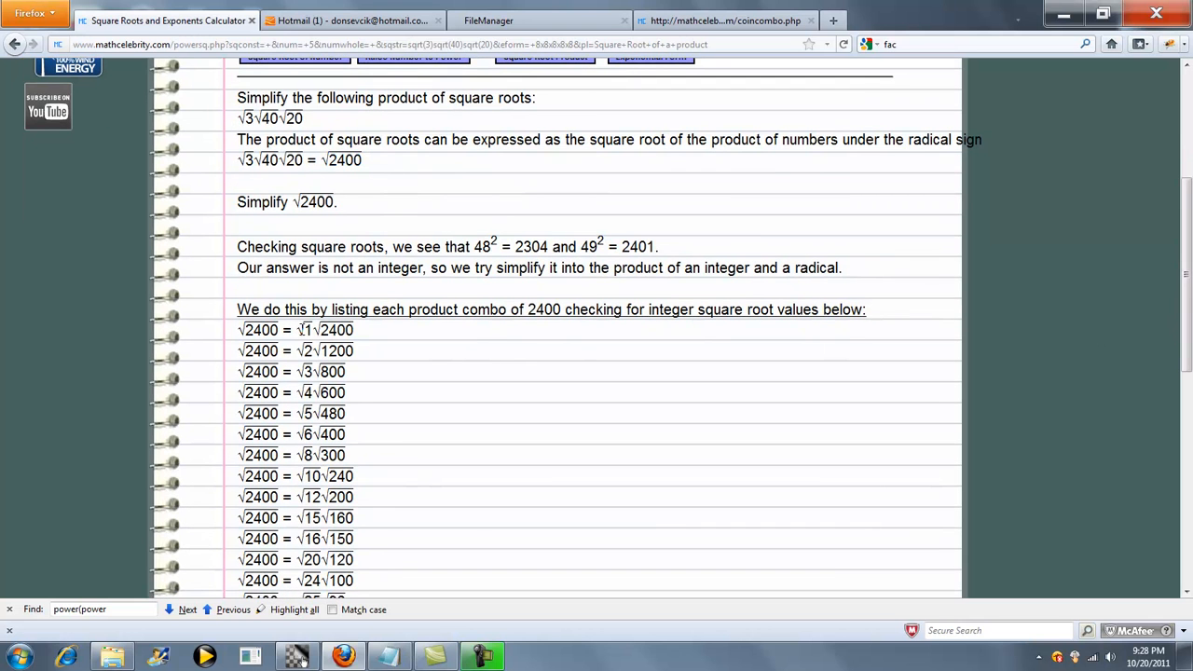
pyautogui.scroll(-3)
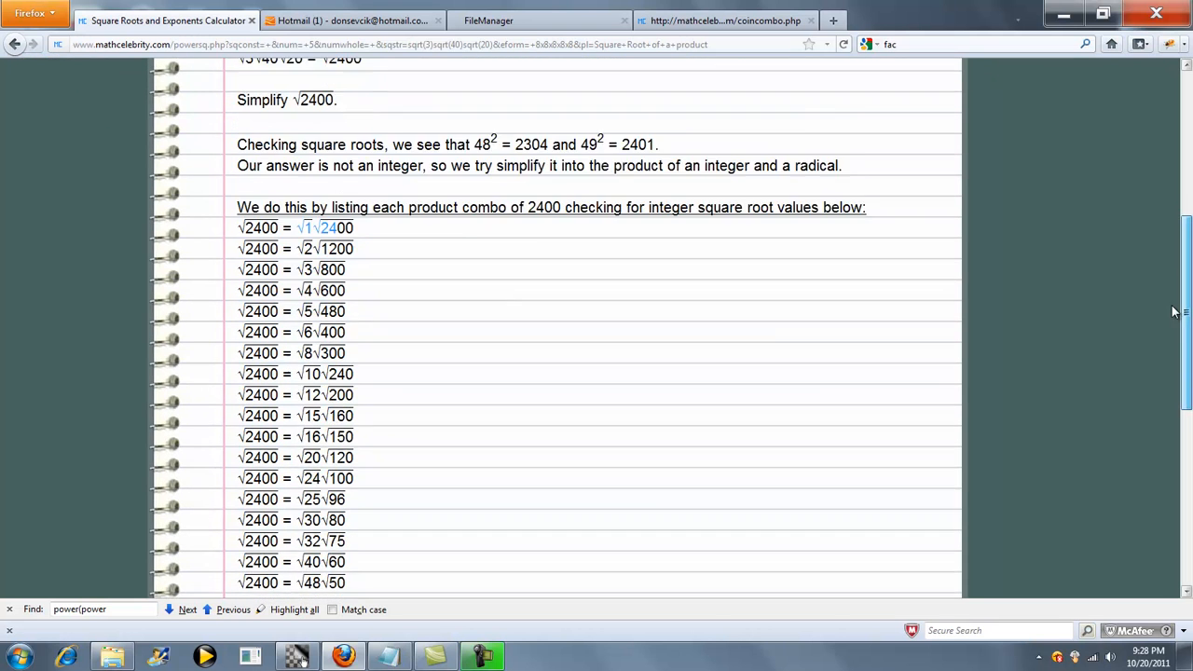
pyautogui.scroll(-3)
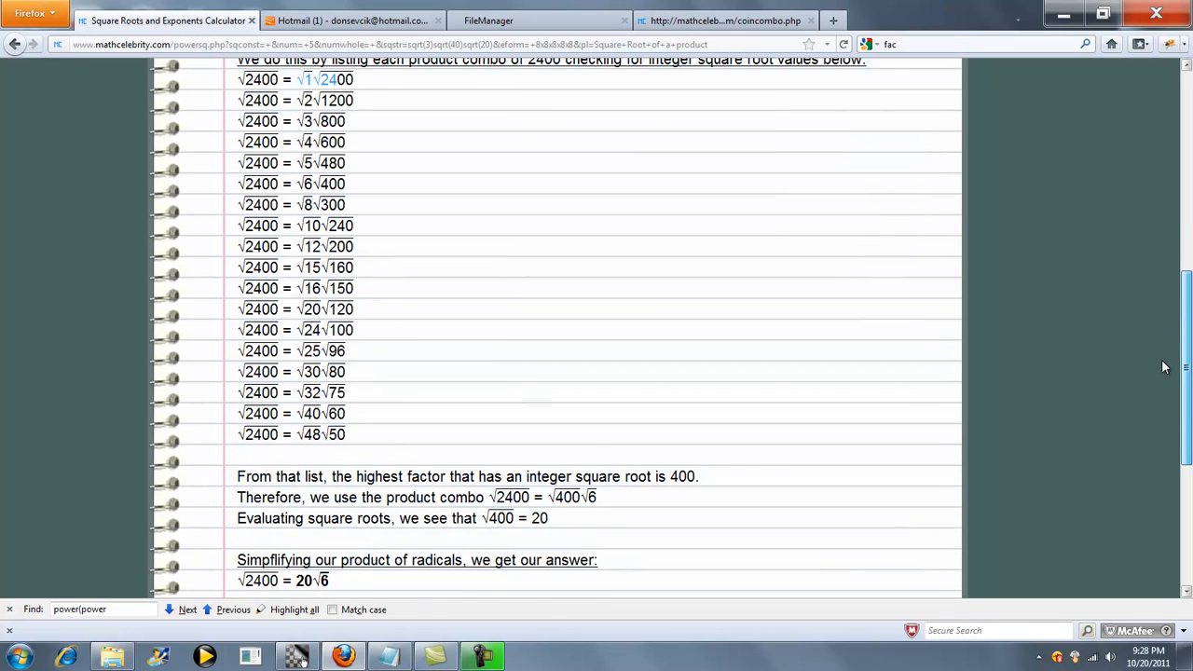
pyautogui.scroll(-3)
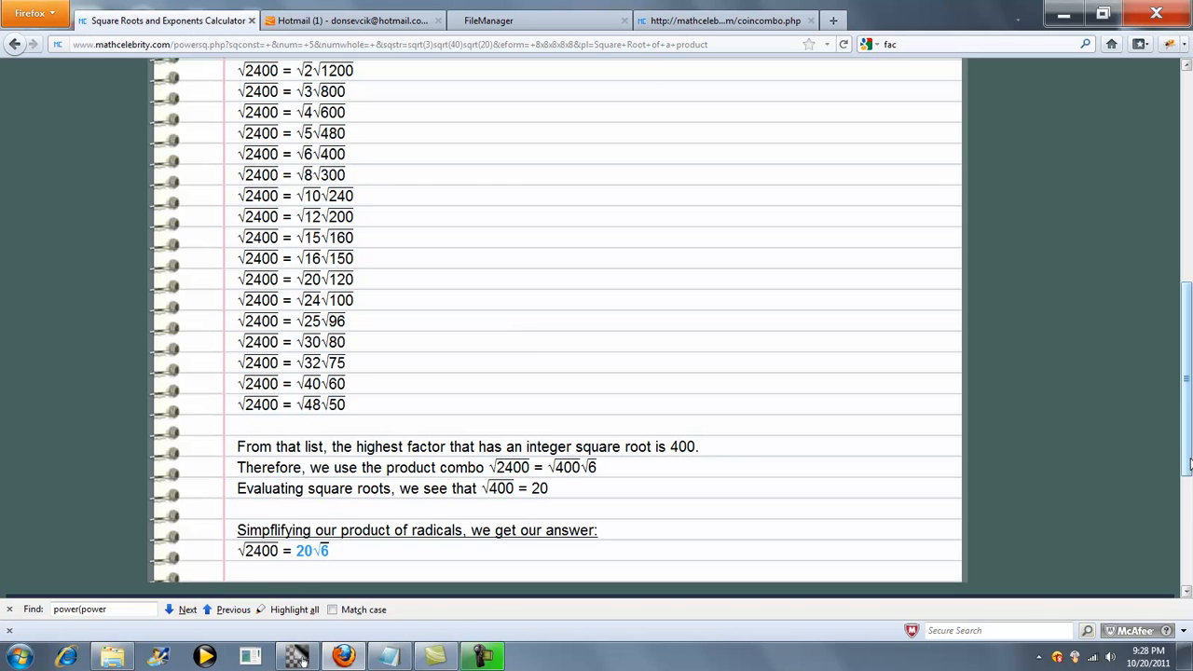
pyautogui.scroll(3)
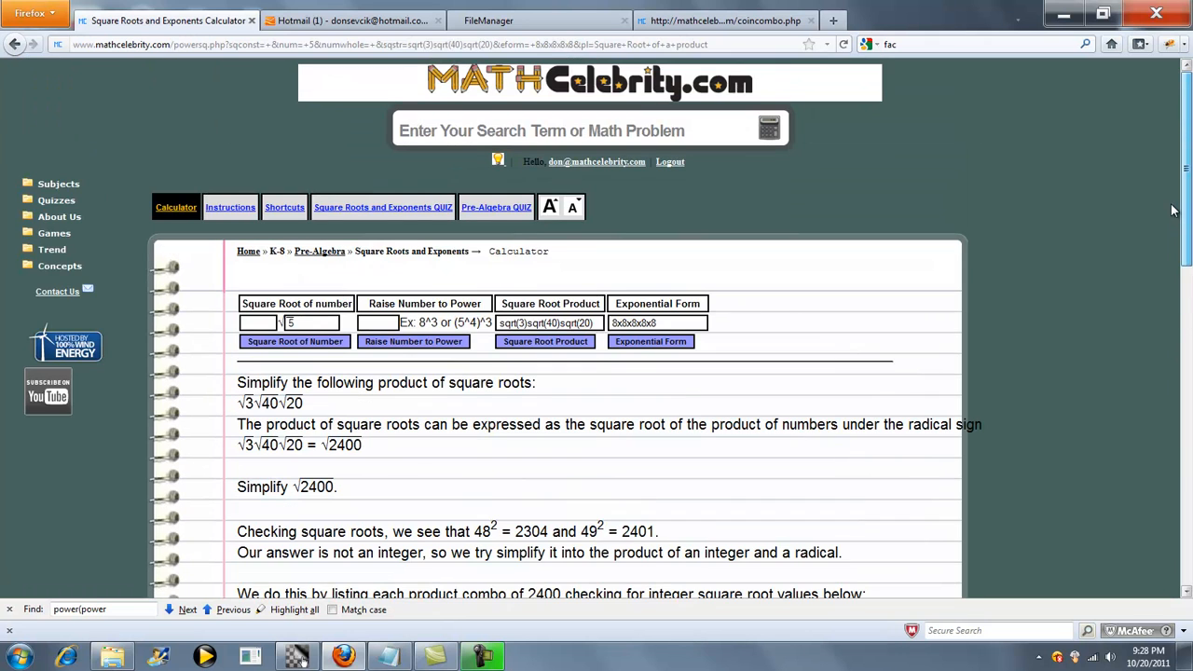
pyautogui.moveTo(665, 377)
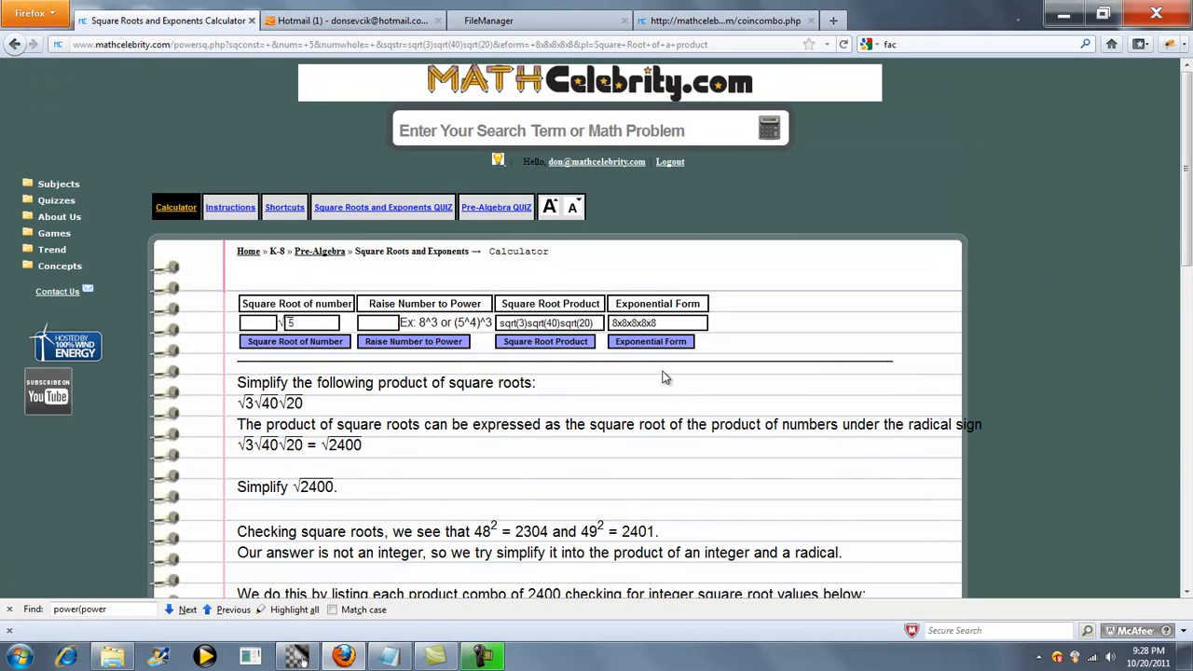
pyautogui.moveTo(675, 347)
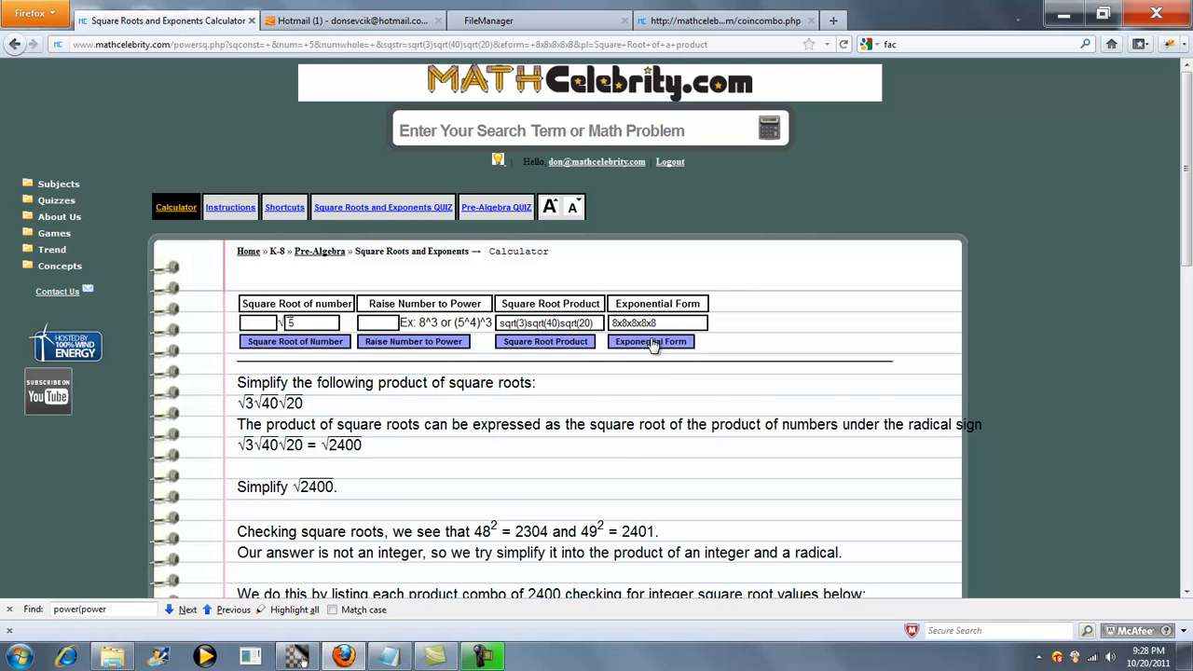
# - Evaluate the preset 8x8x8x8x8 in exponential form as 8^5 = 32768
pyautogui.click(648, 341)
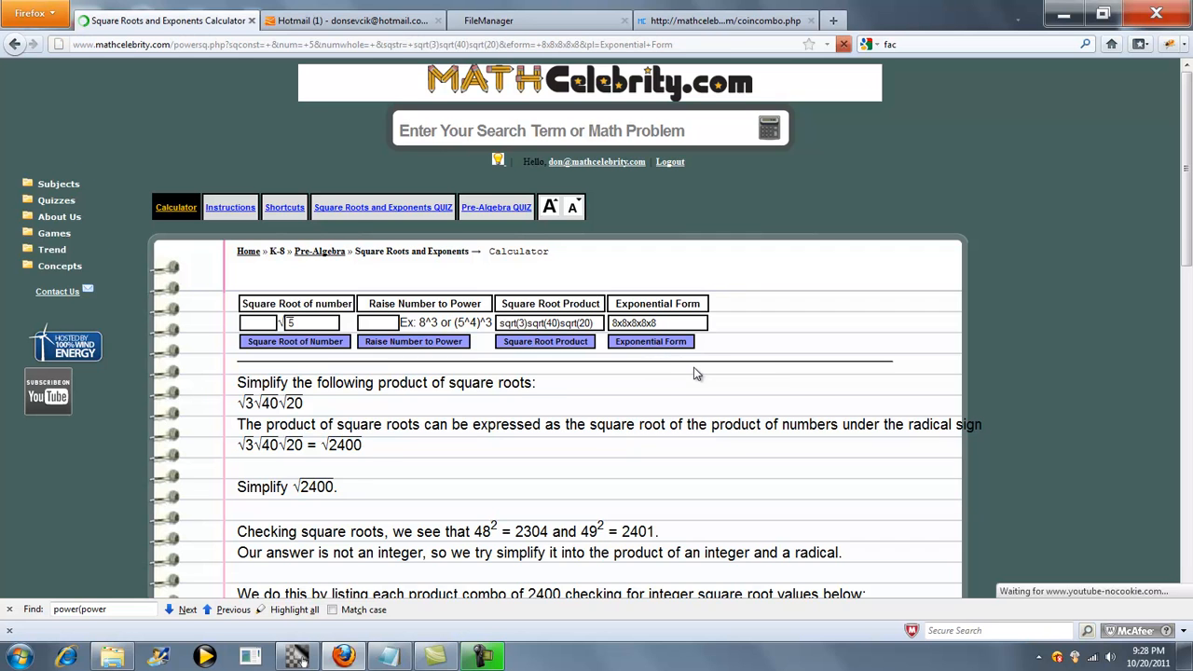
pyautogui.click(648, 341)
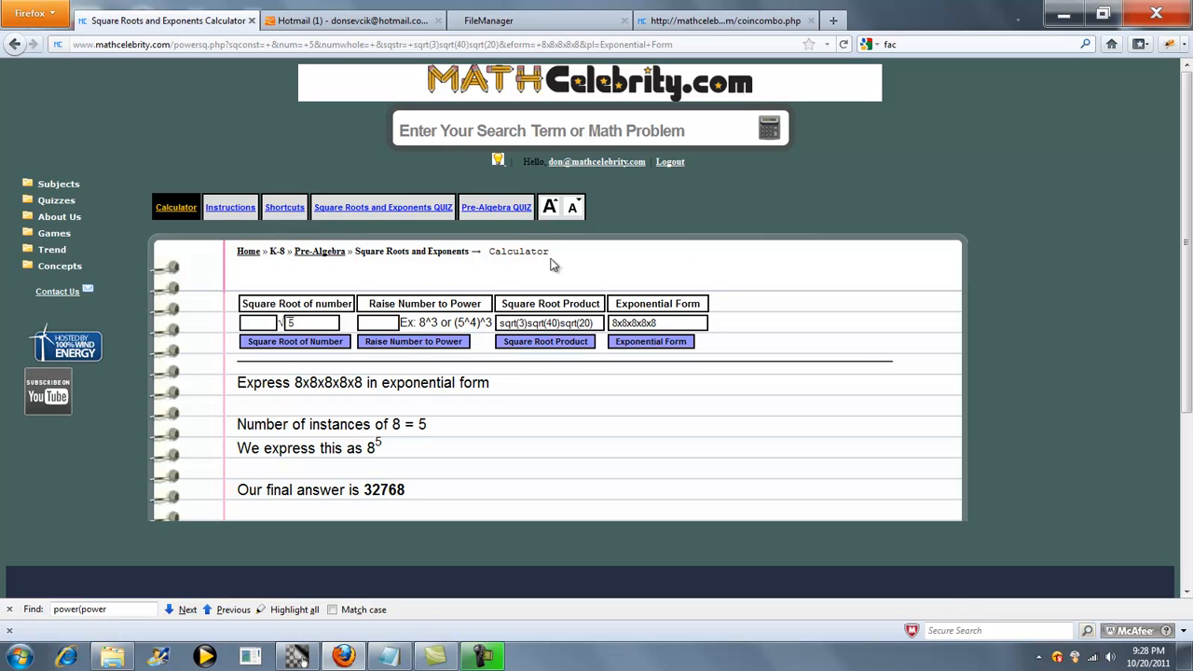
pyautogui.moveTo(352, 213)
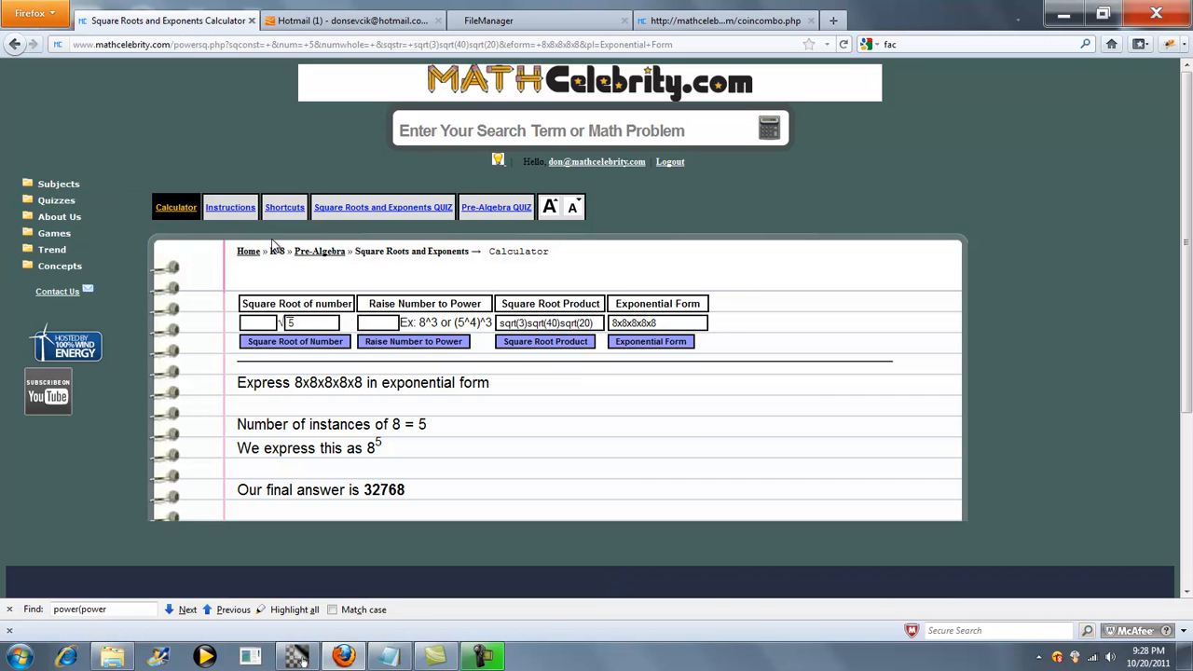
pyautogui.moveTo(142, 259)
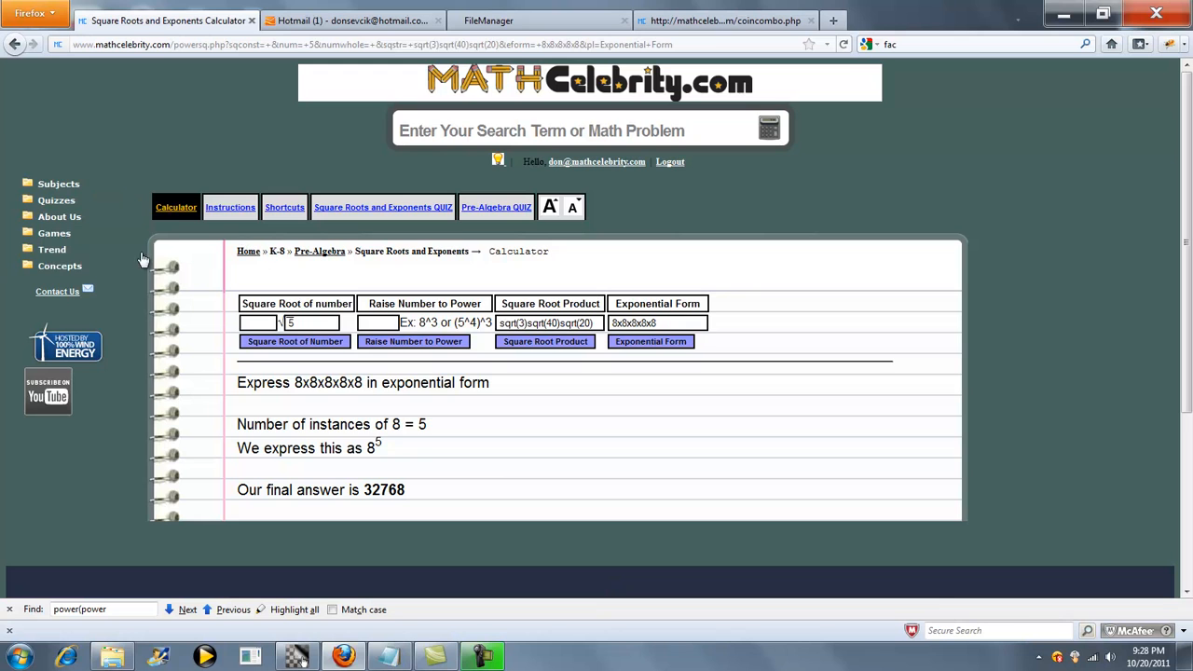
pyautogui.moveTo(58, 291)
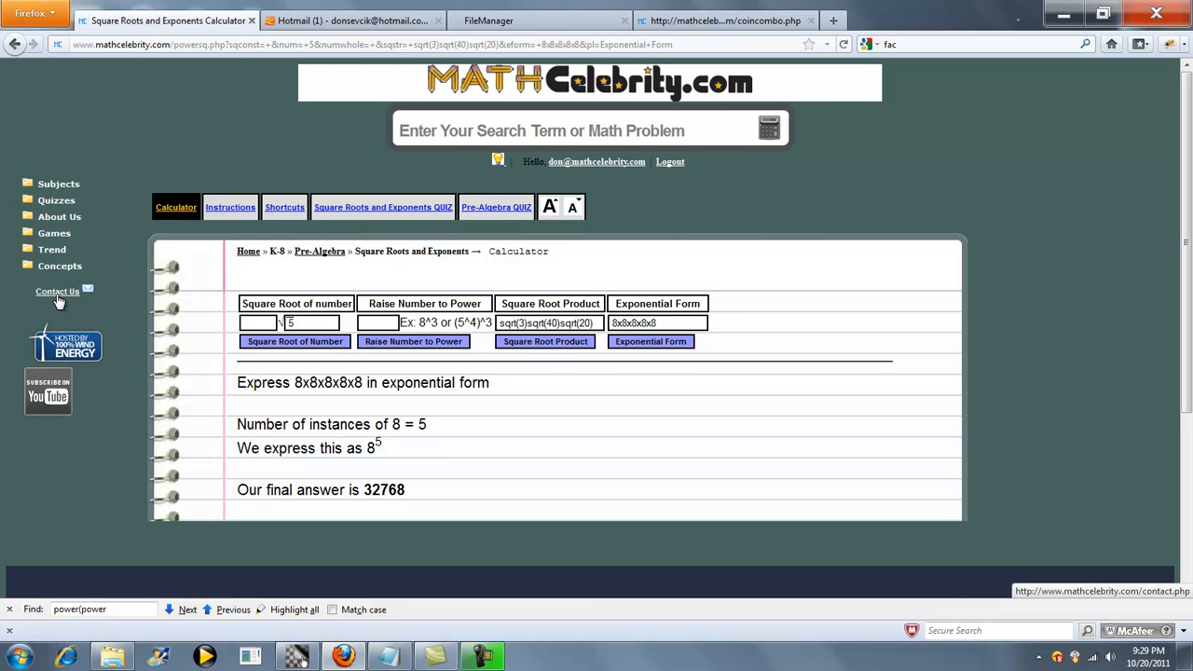